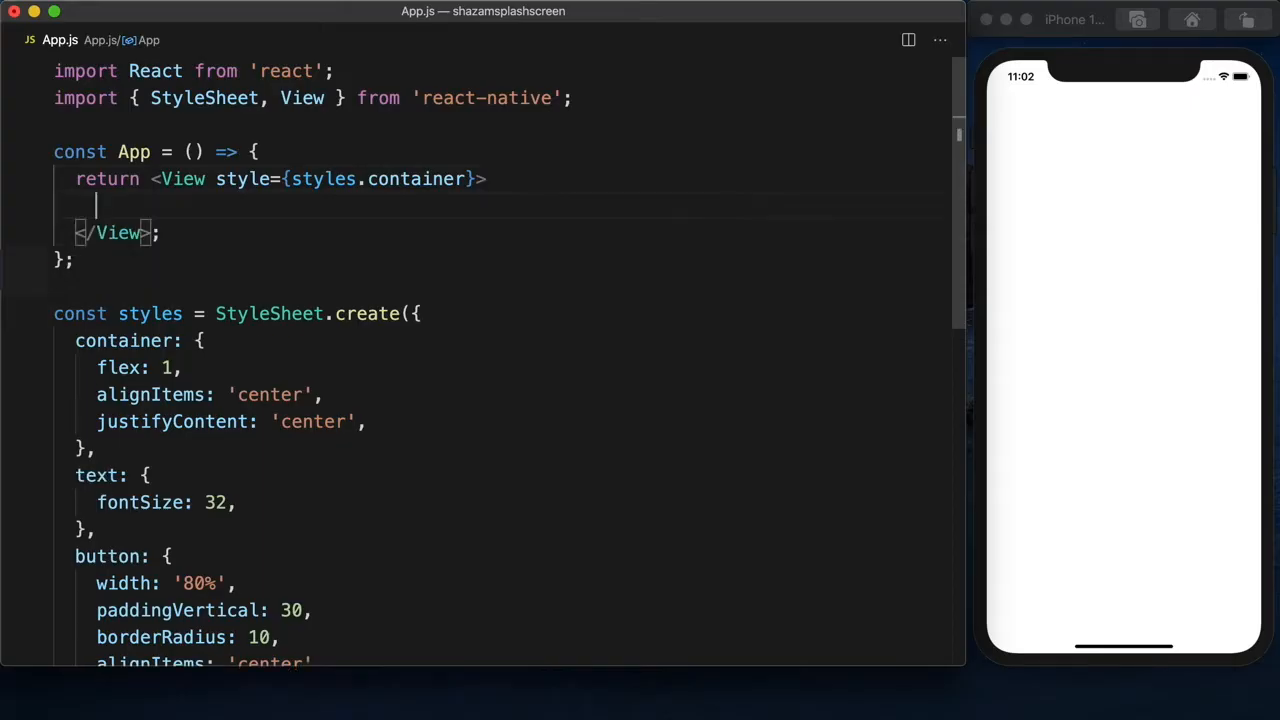
Add a <Pressable> element inside the View and add Pressable to the react-native import.
text(<Pre)
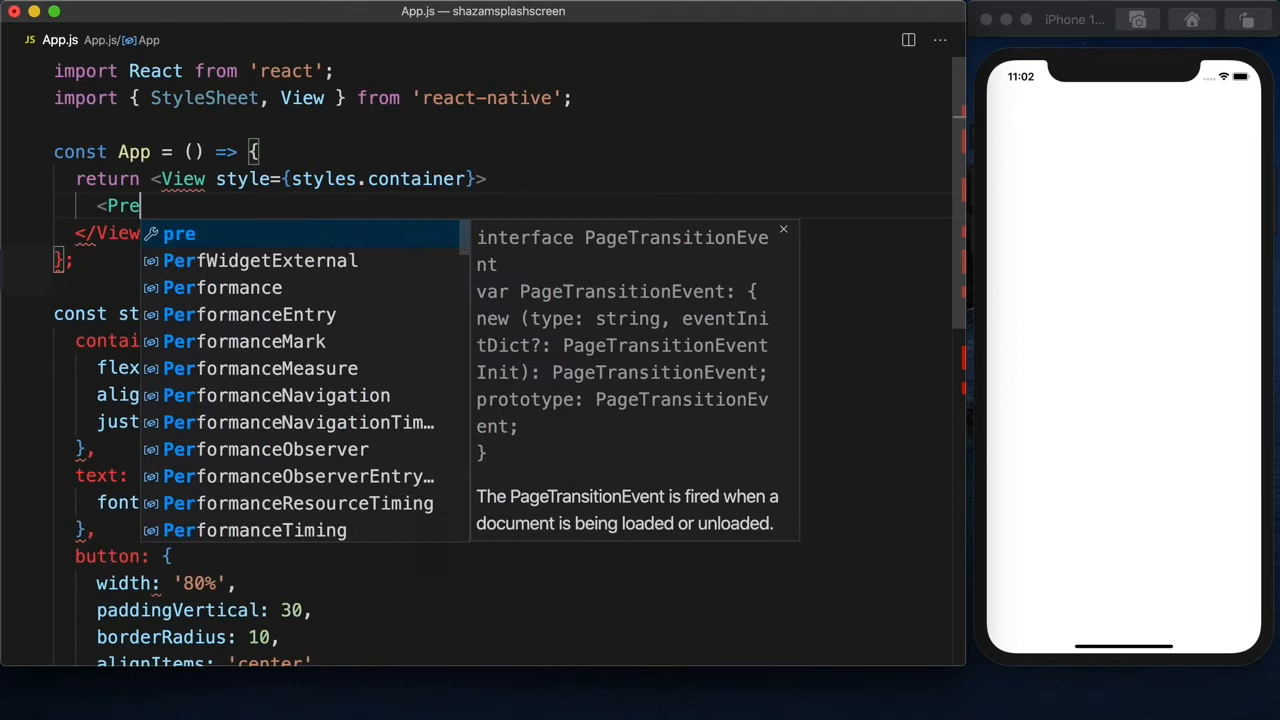
text(ssable)
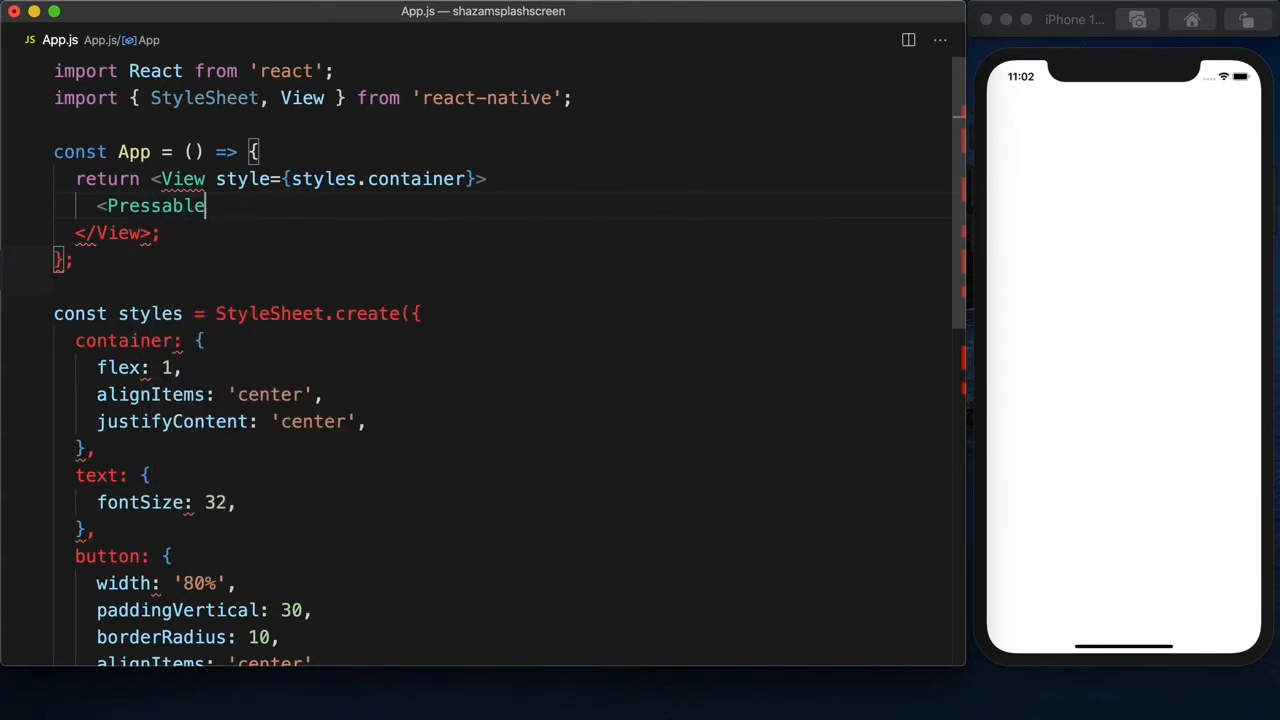
text(></Pressable>)
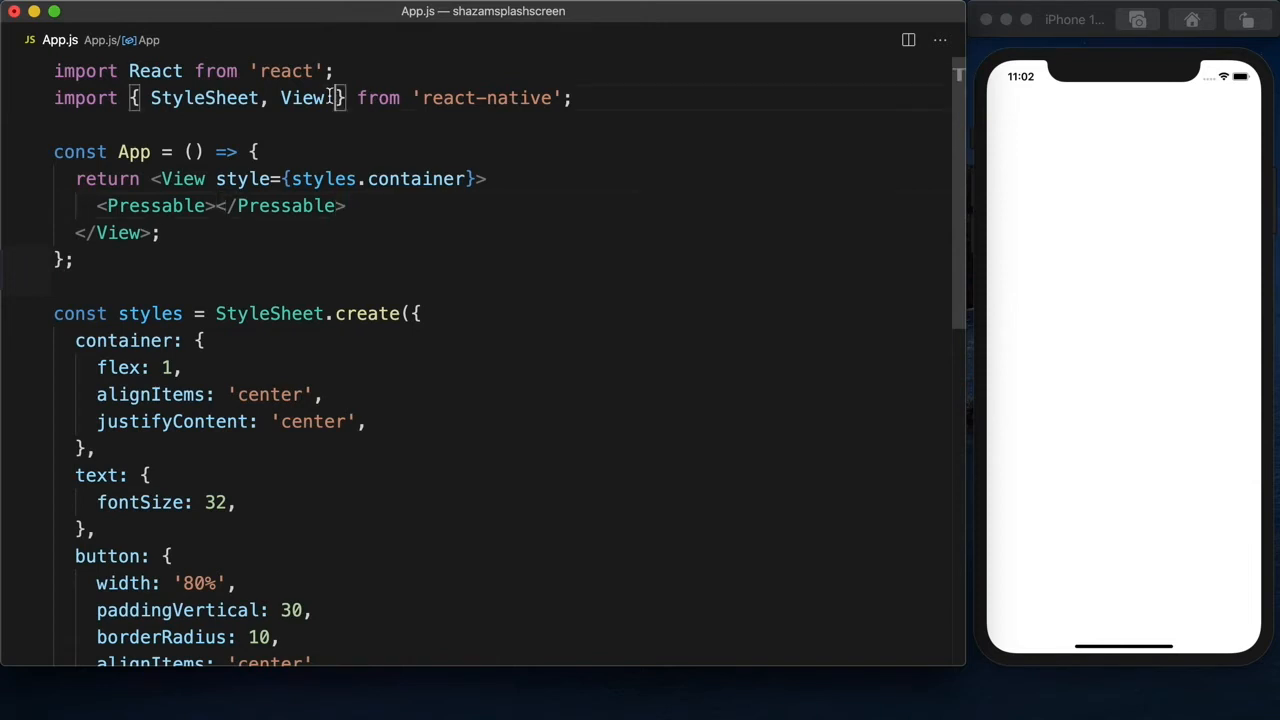
text(, P)
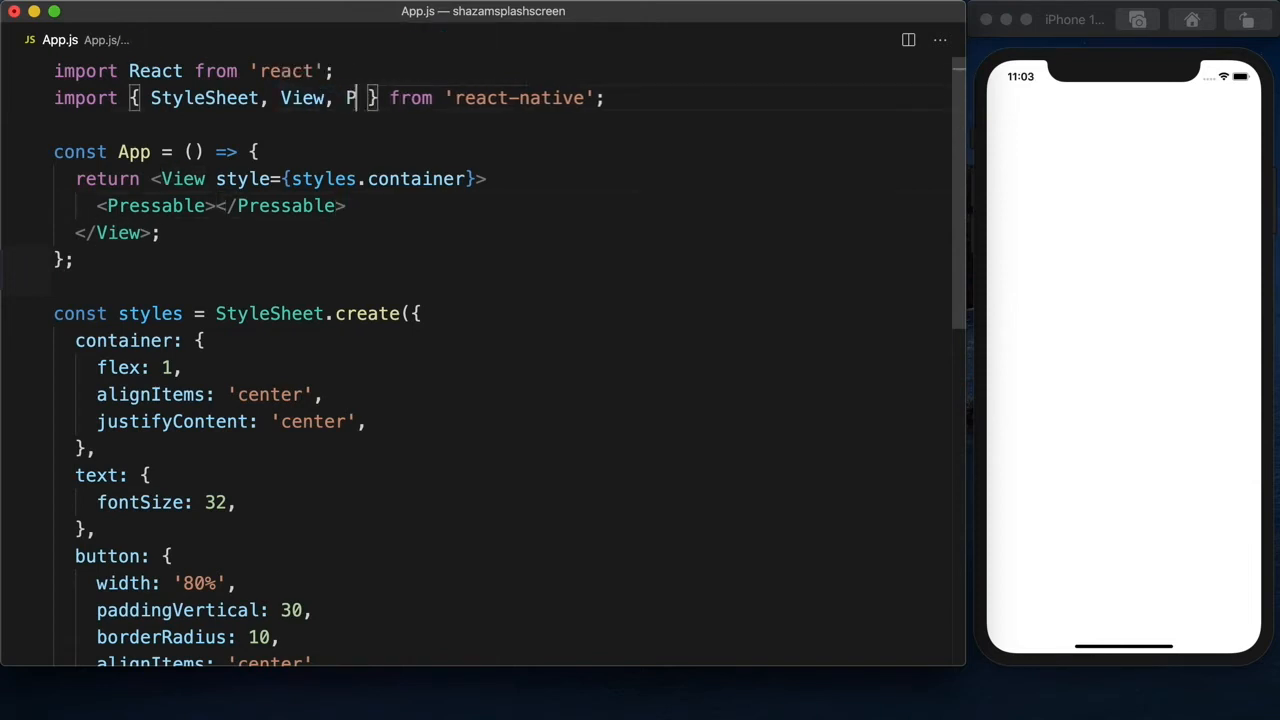
text(ressable)
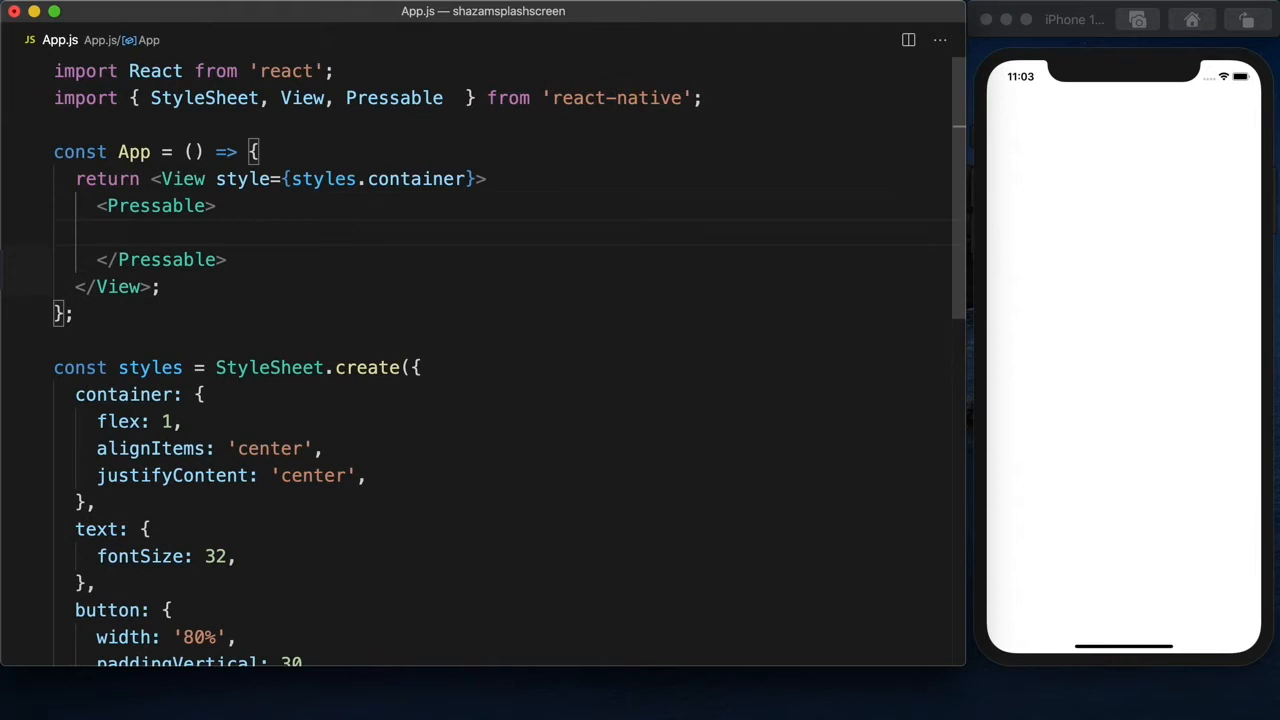
Nest a <Text>Press Me!</Text> label inside the Pressable.
text(<T)
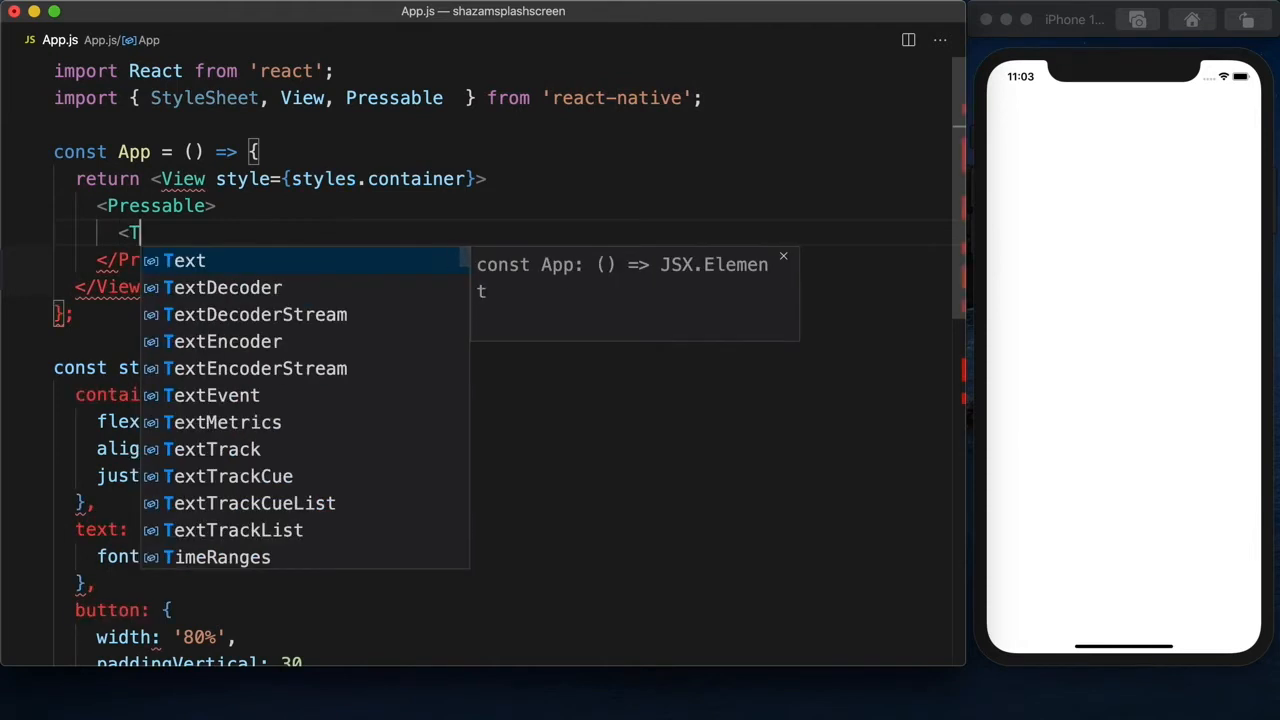
text(ext)
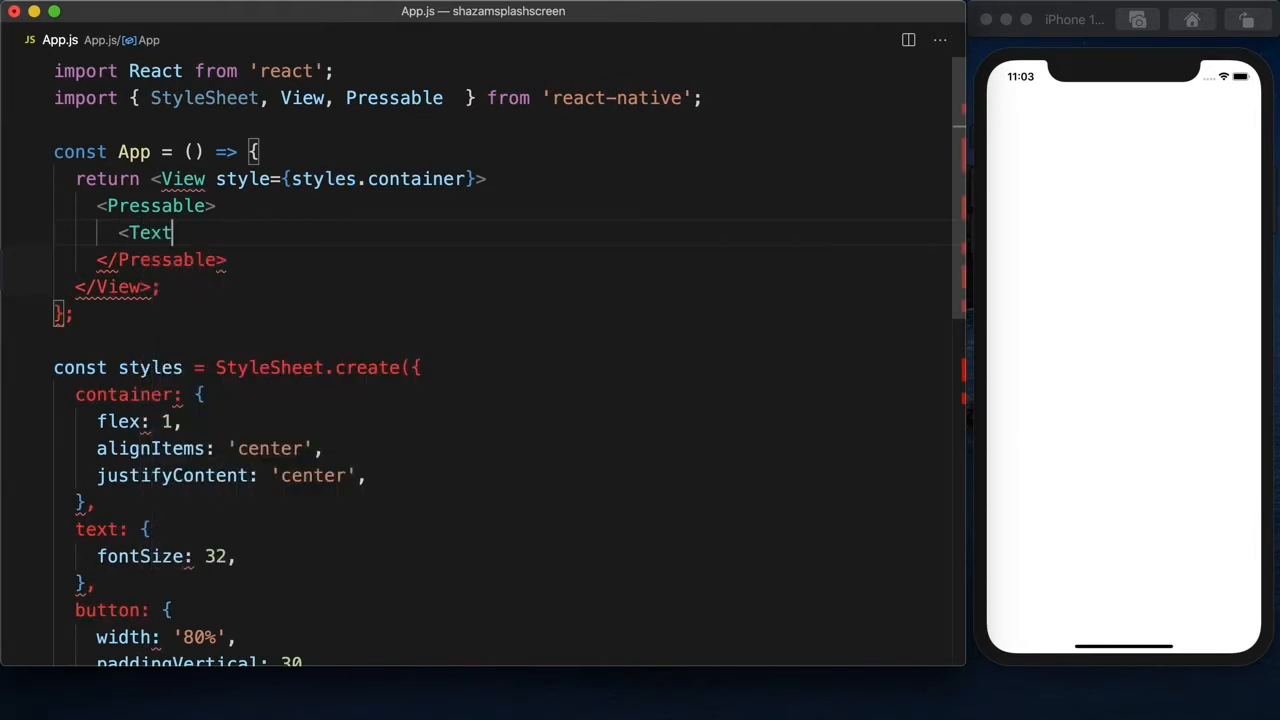
text(Pe)
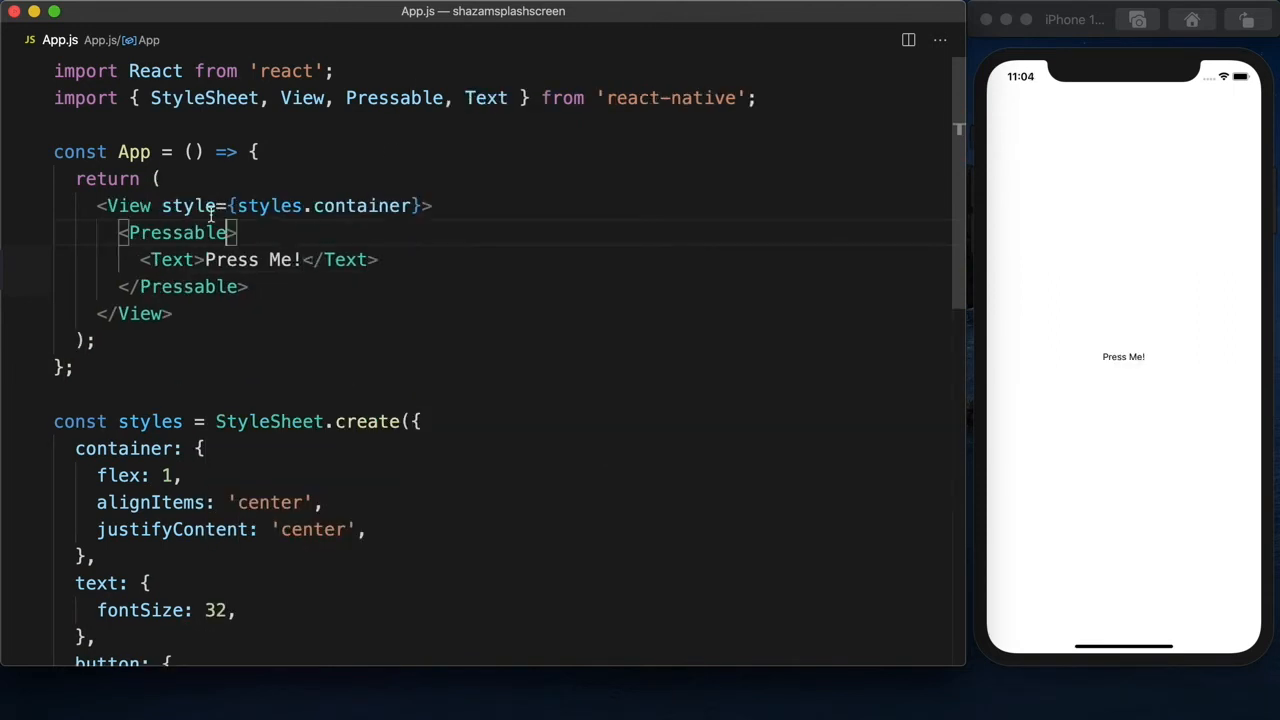
Give the Pressable style={styles.button} and its Text label style={styles.text}.
click(1123, 357)
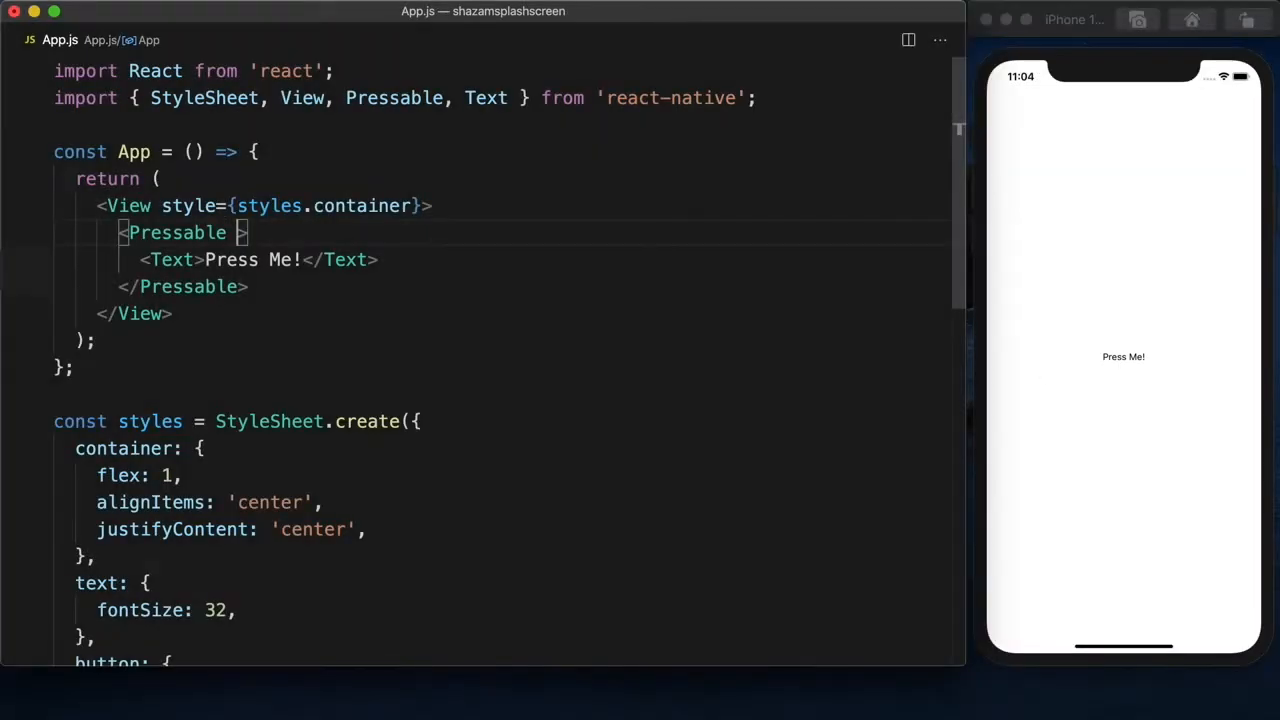
text(style={)
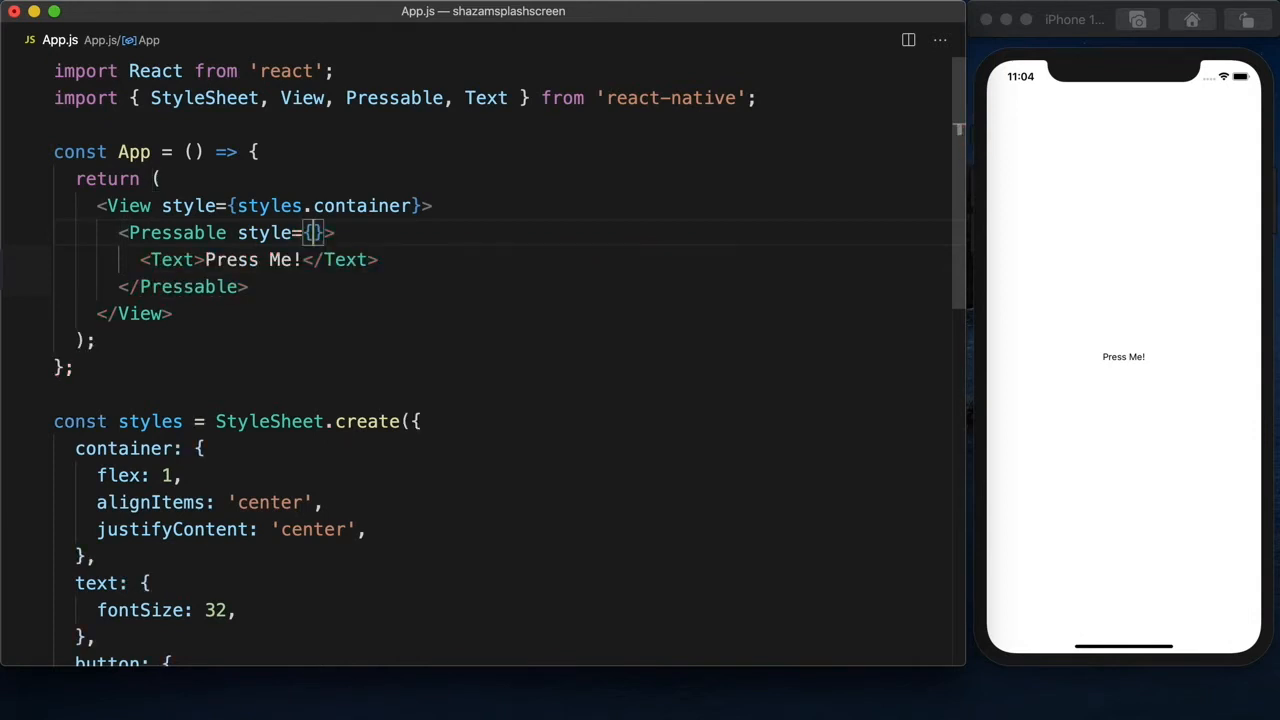
text(styles.button)
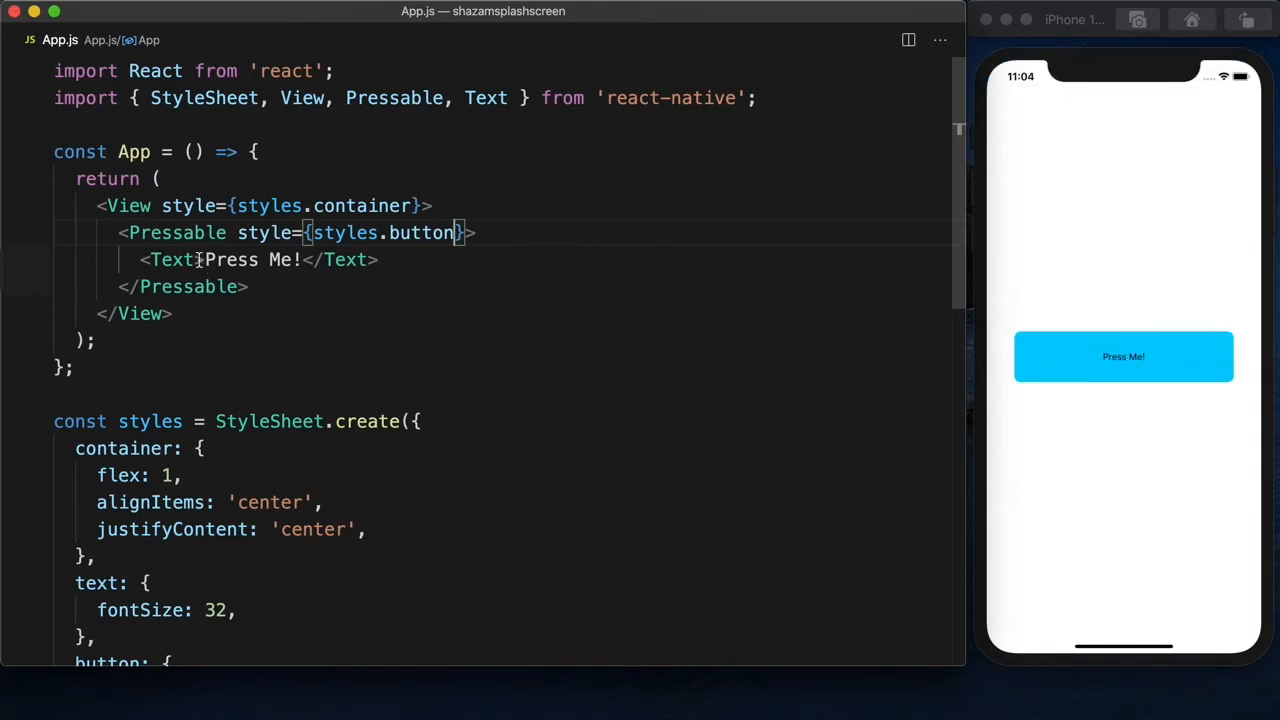
text(style={)
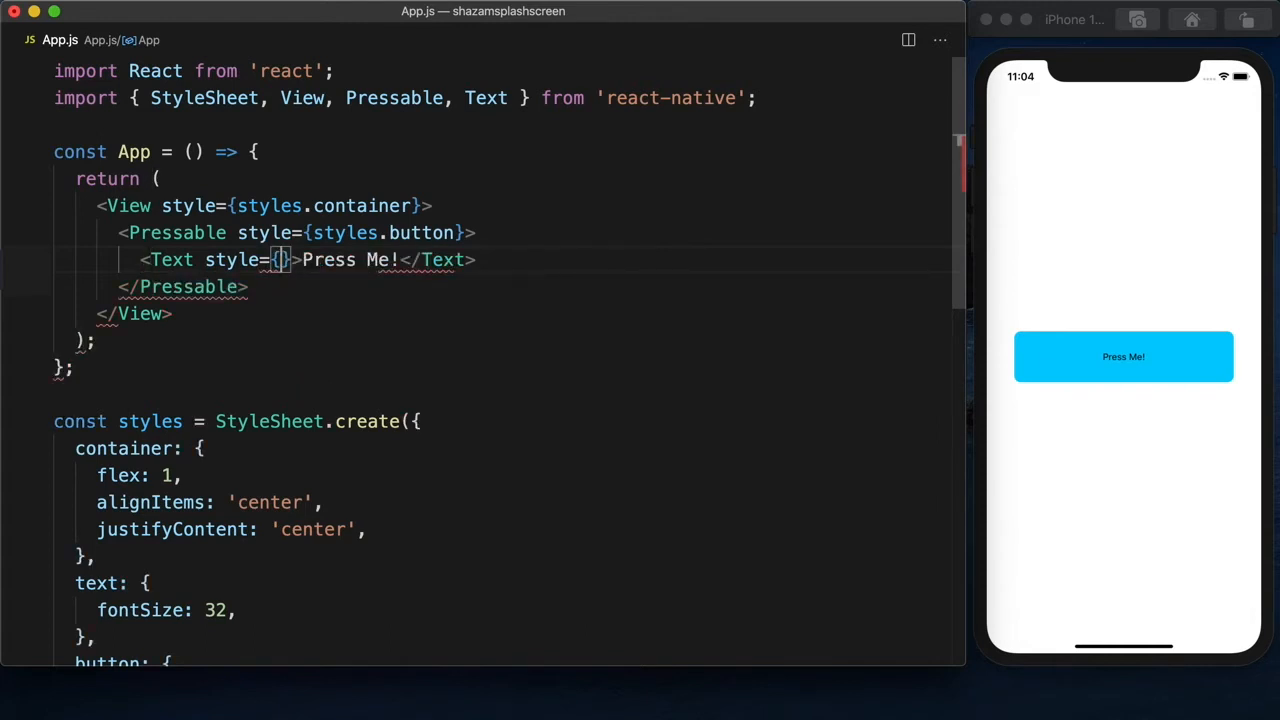
text(styles)
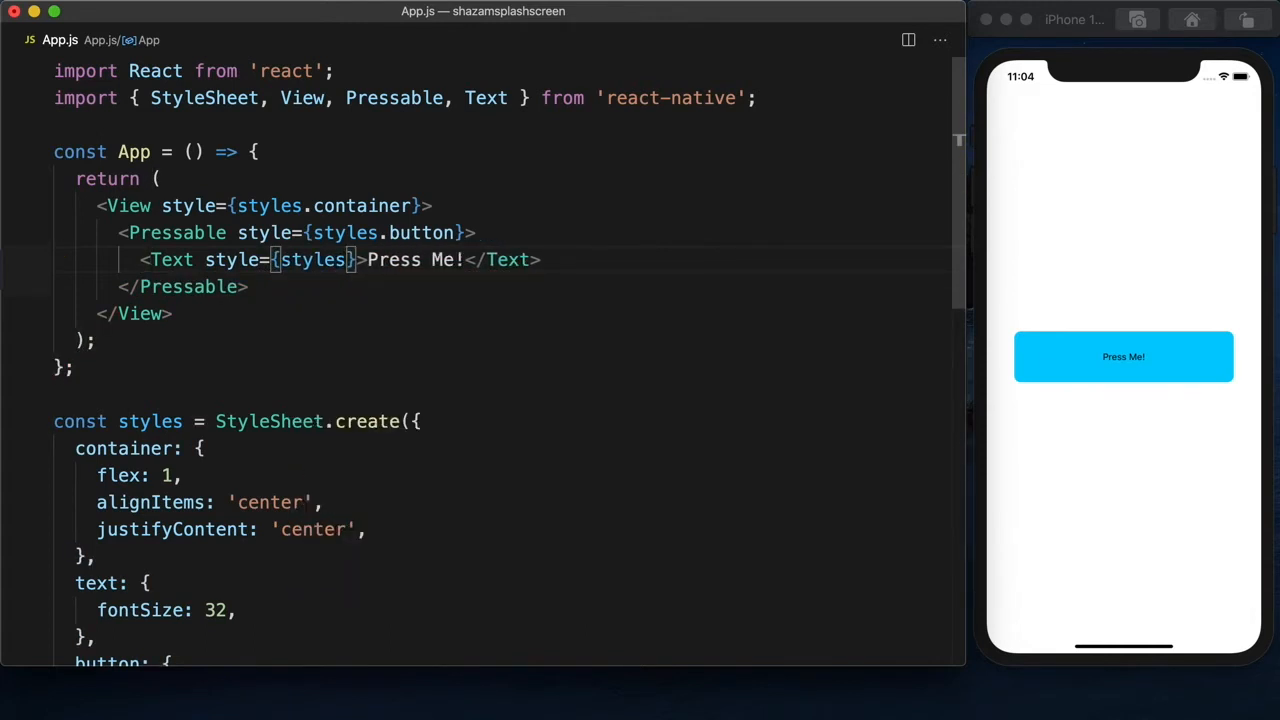
text(.text)
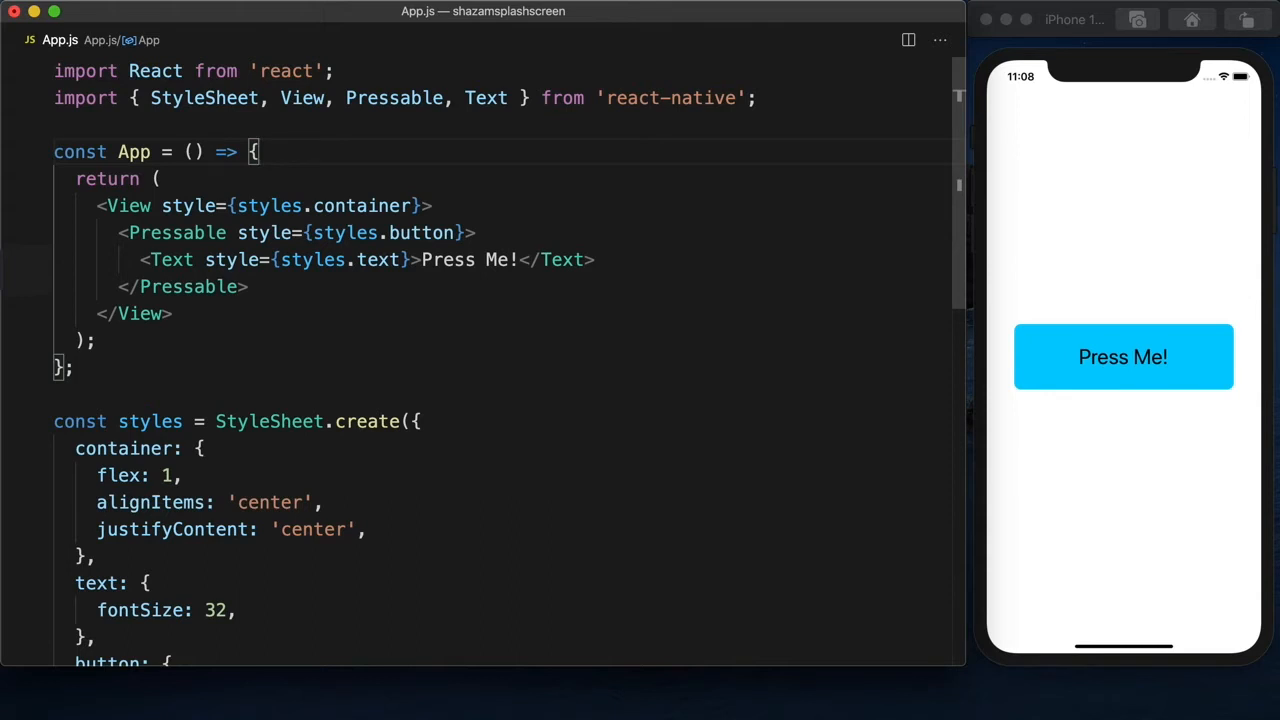
Declare a buttonPresses/setButtonPresses state with useState starting at 0.
text(use)
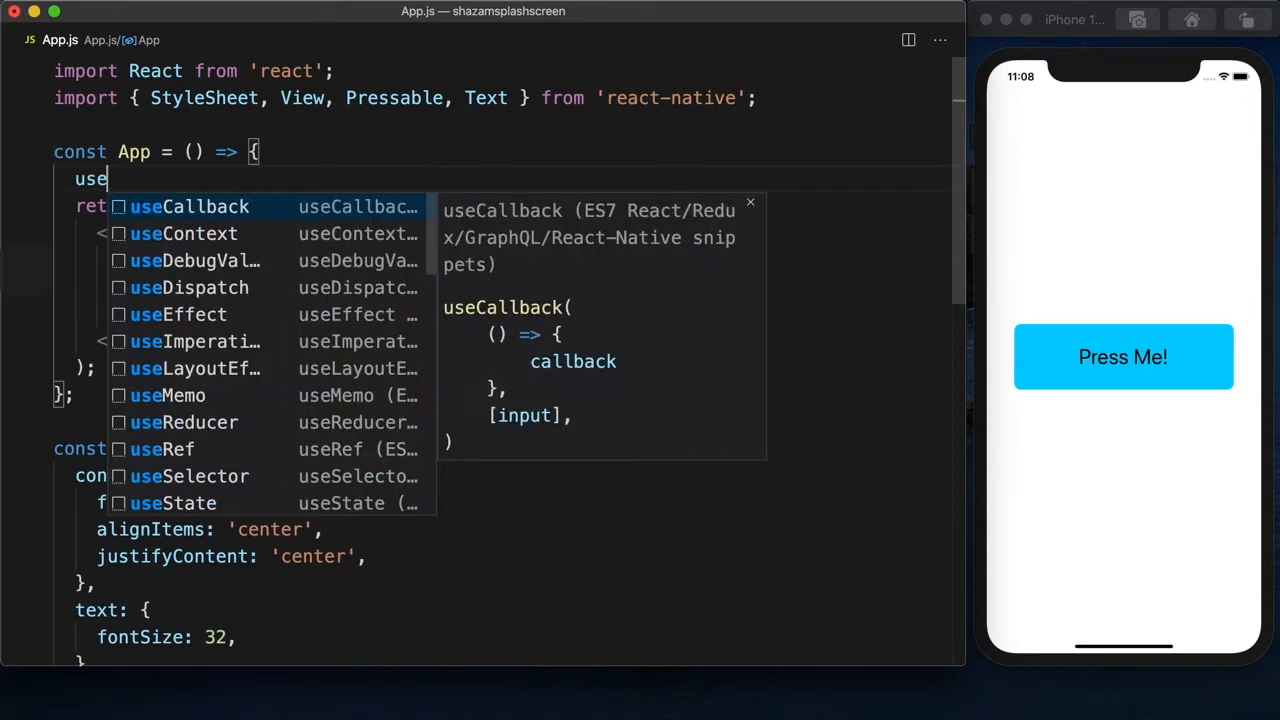
click(173, 503)
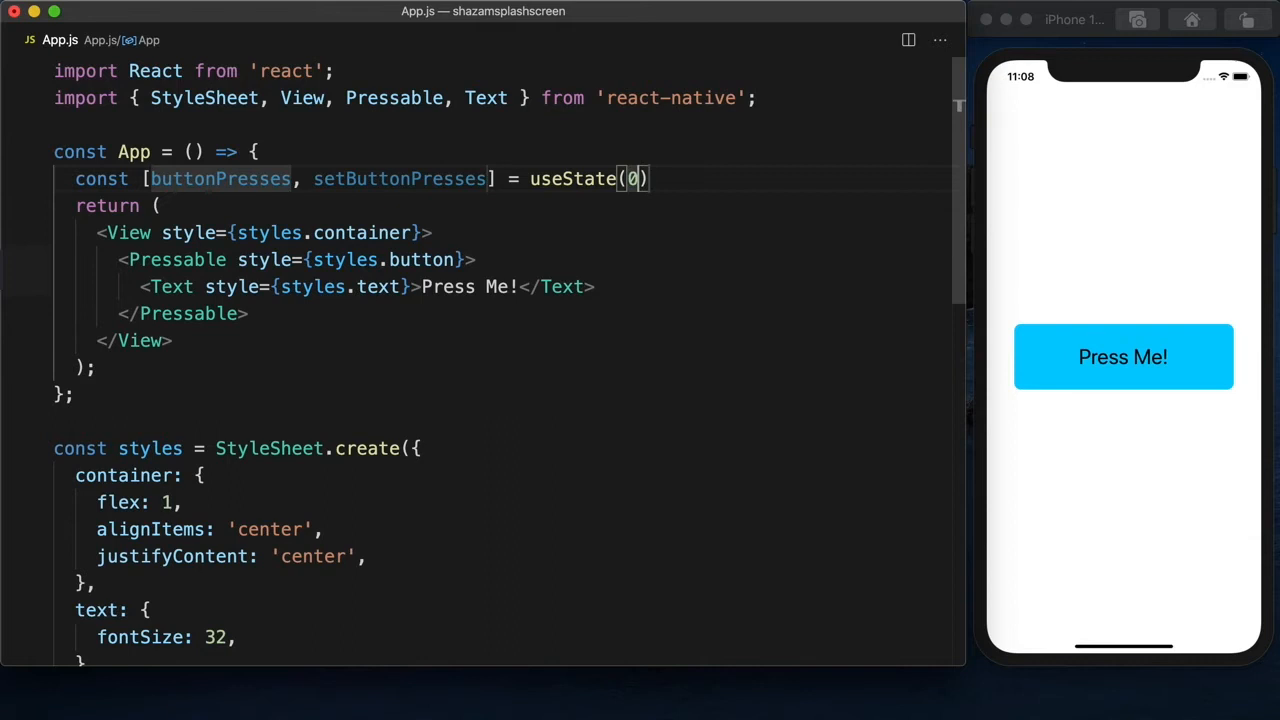
text(;)
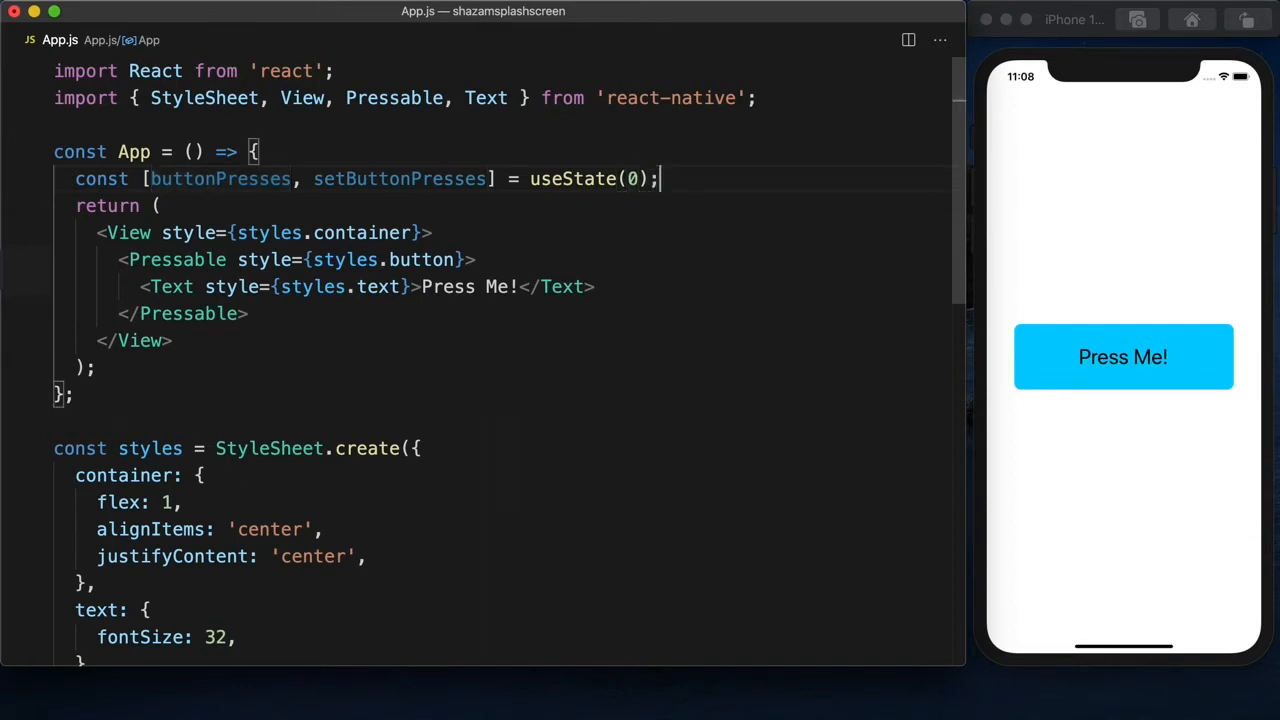
Add an onPress handler to the Pressable calling setButtonPresses(buttonPresses + 1).
text(onPress)
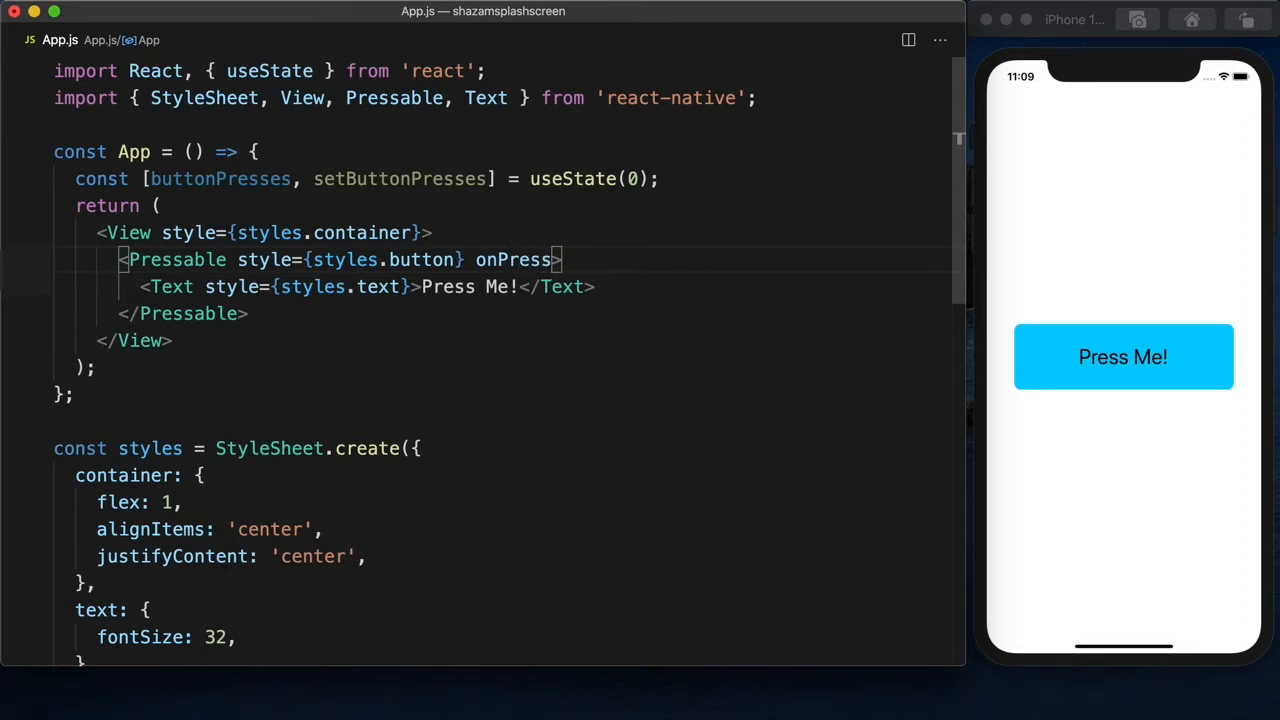
text({})
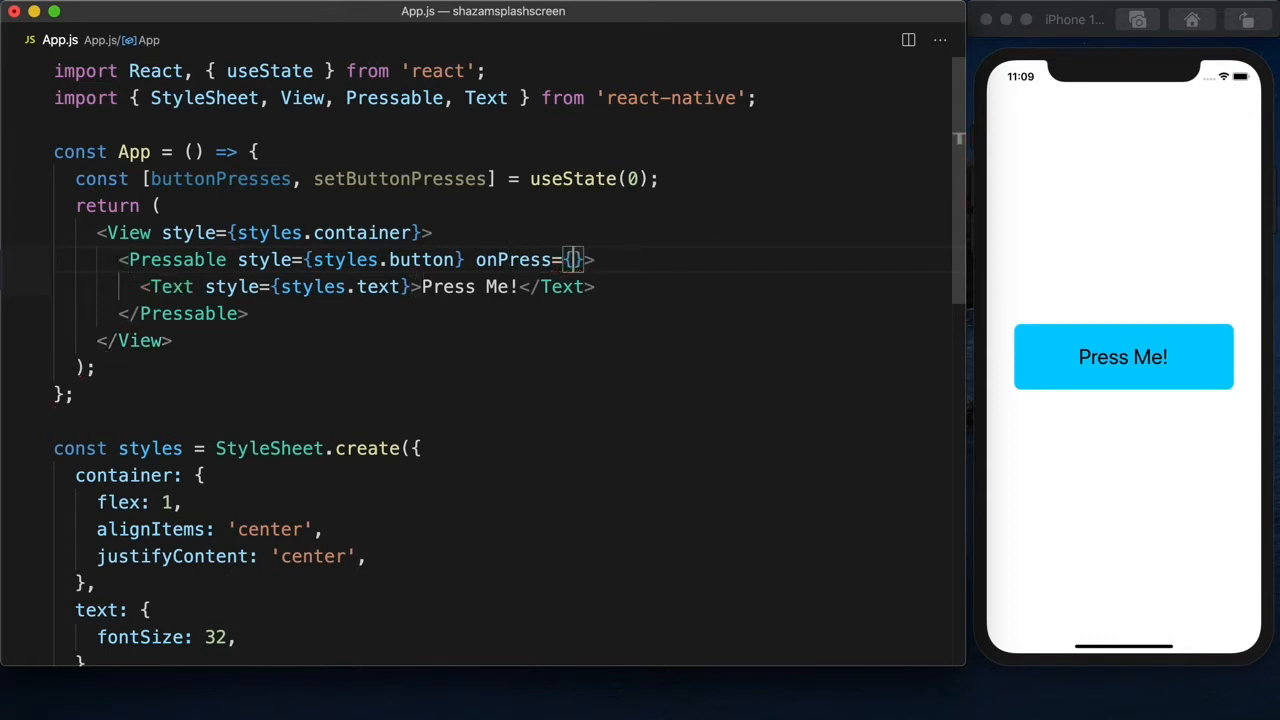
text(() =>)
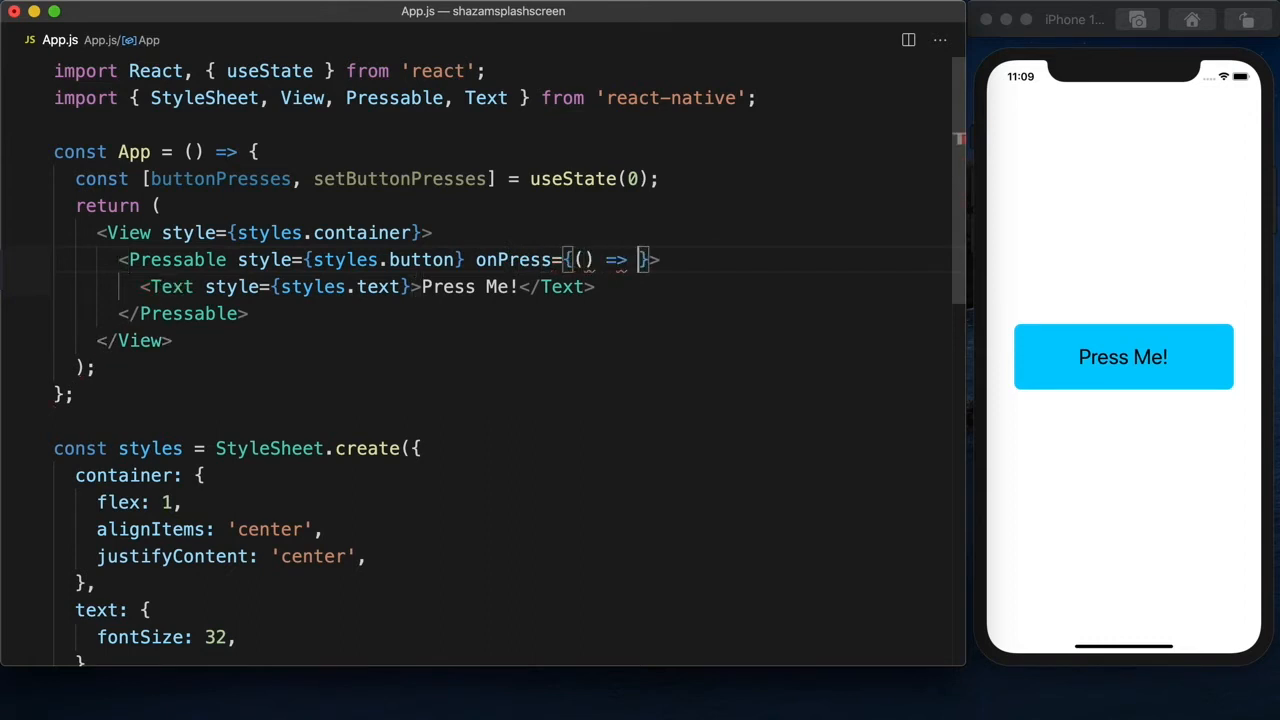
text(set)
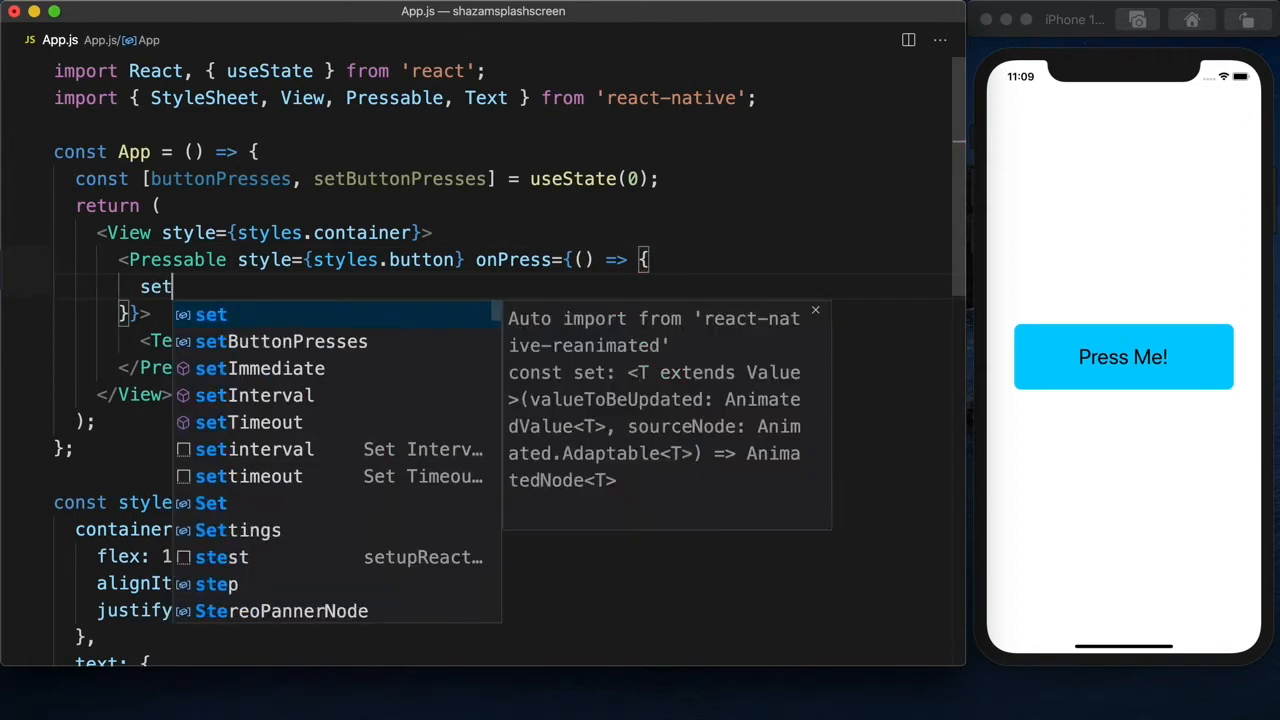
text(ButtonPresses(buttonPresses + 1);)
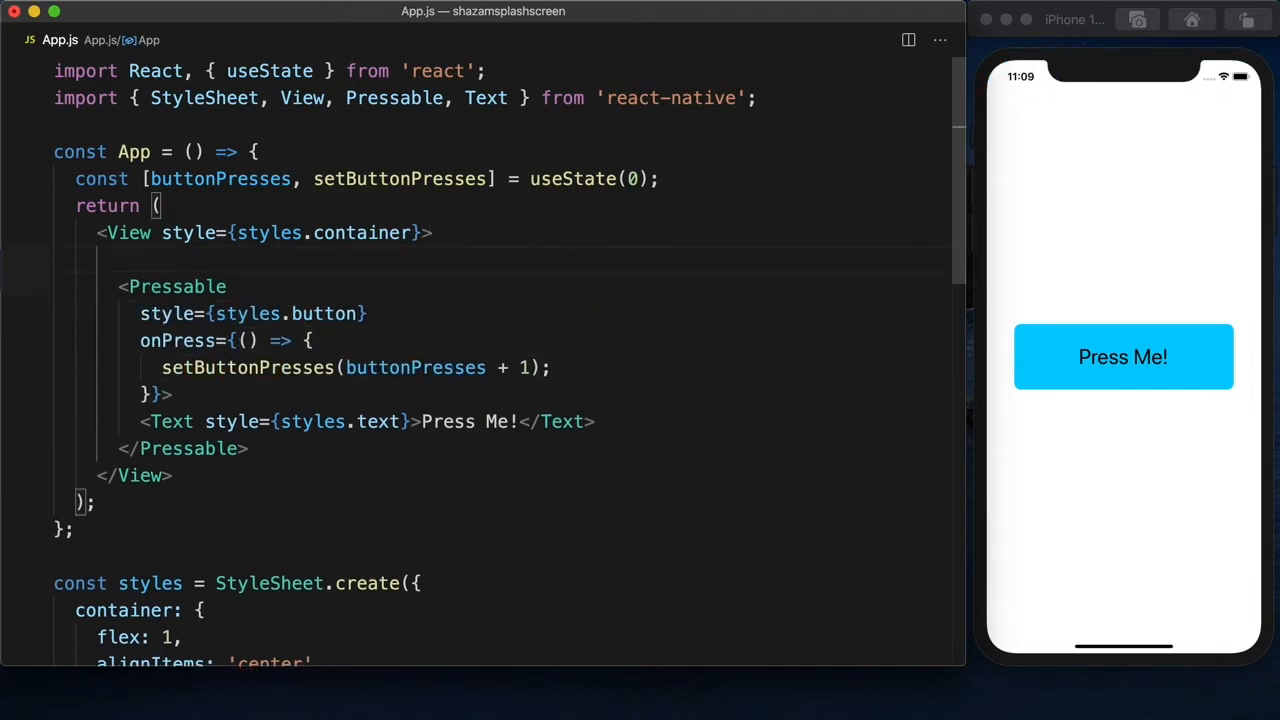
Add <Text>{buttonPresses}</Text> above the Pressable, styled with styles.text.
text(<Text>{</Text>)
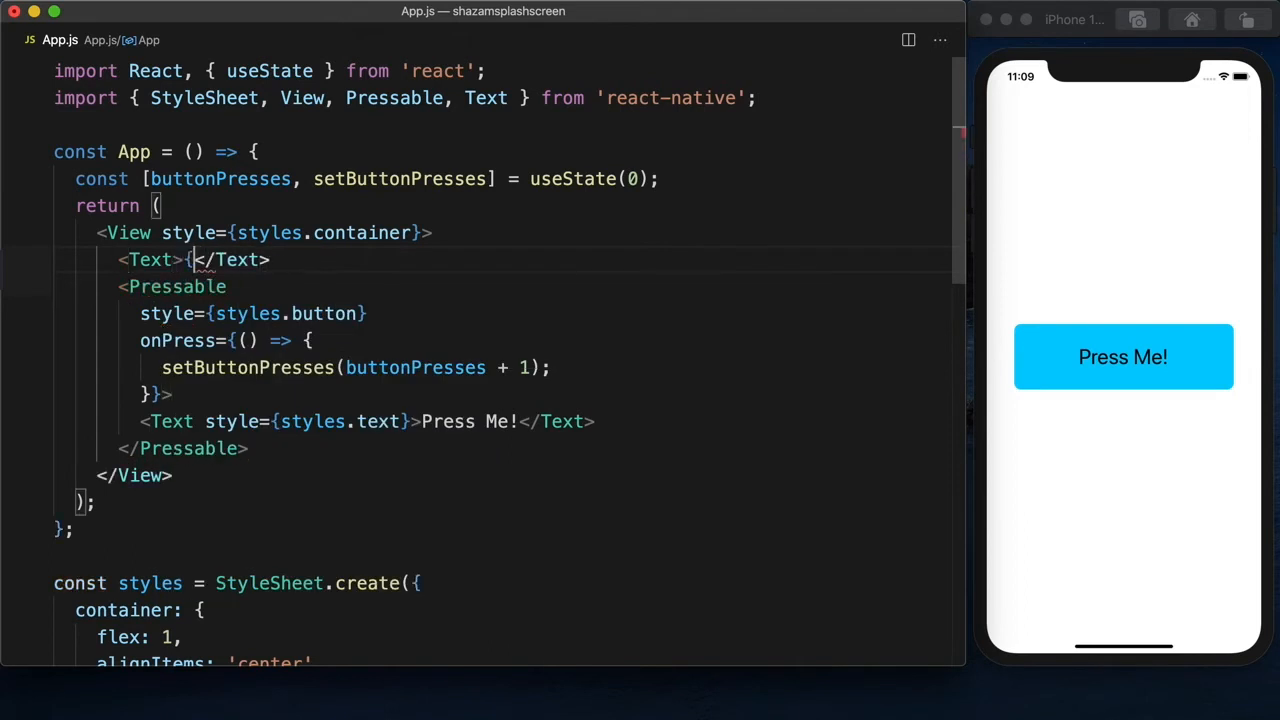
text(buttonPresses})
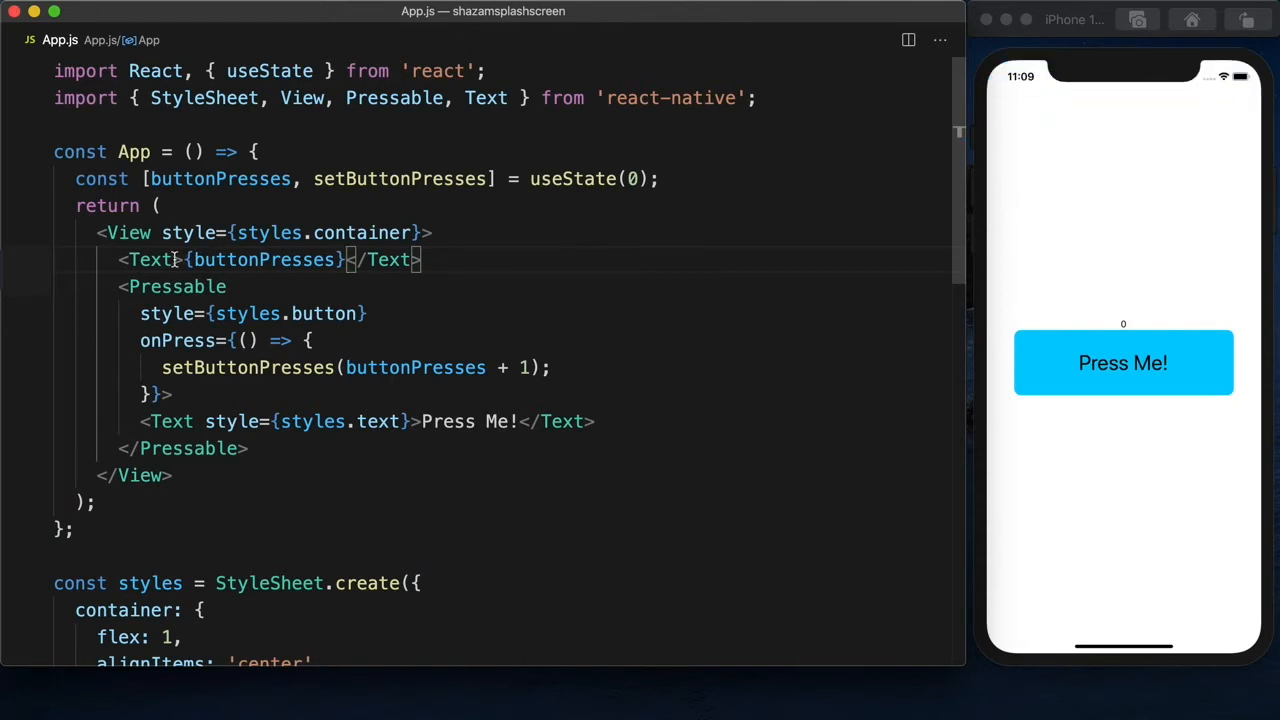
text(style)
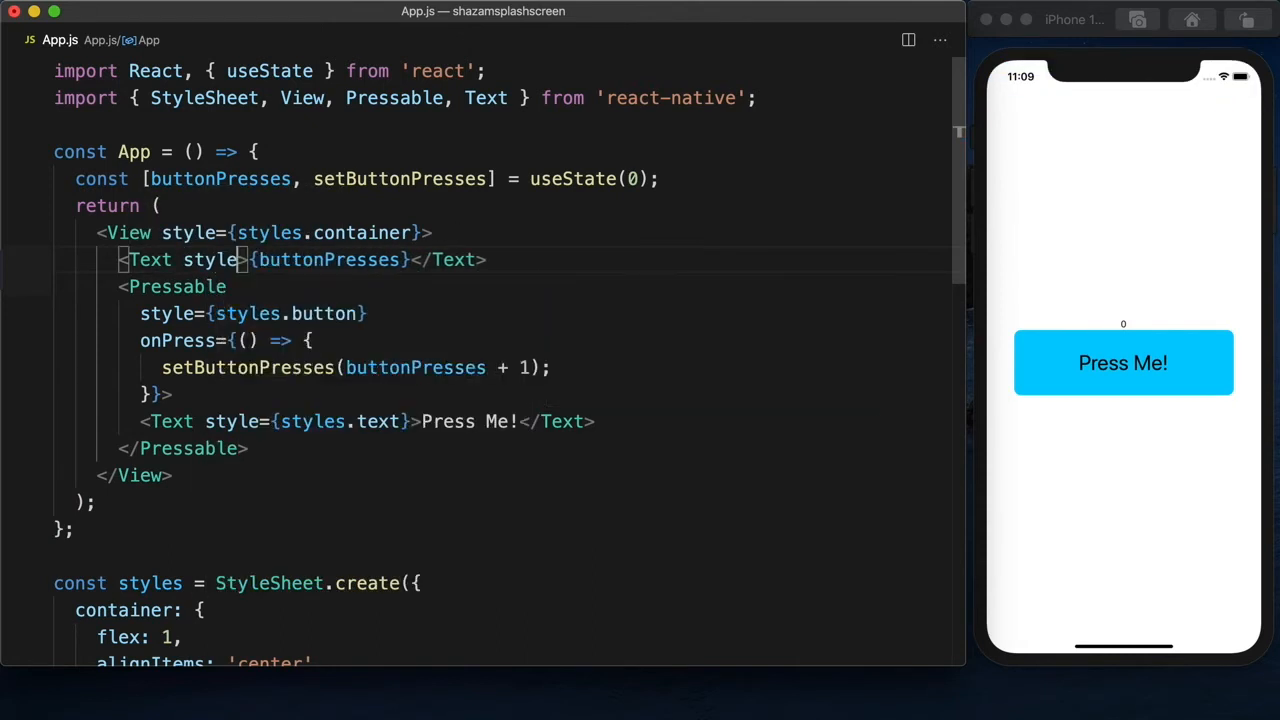
text(sty})
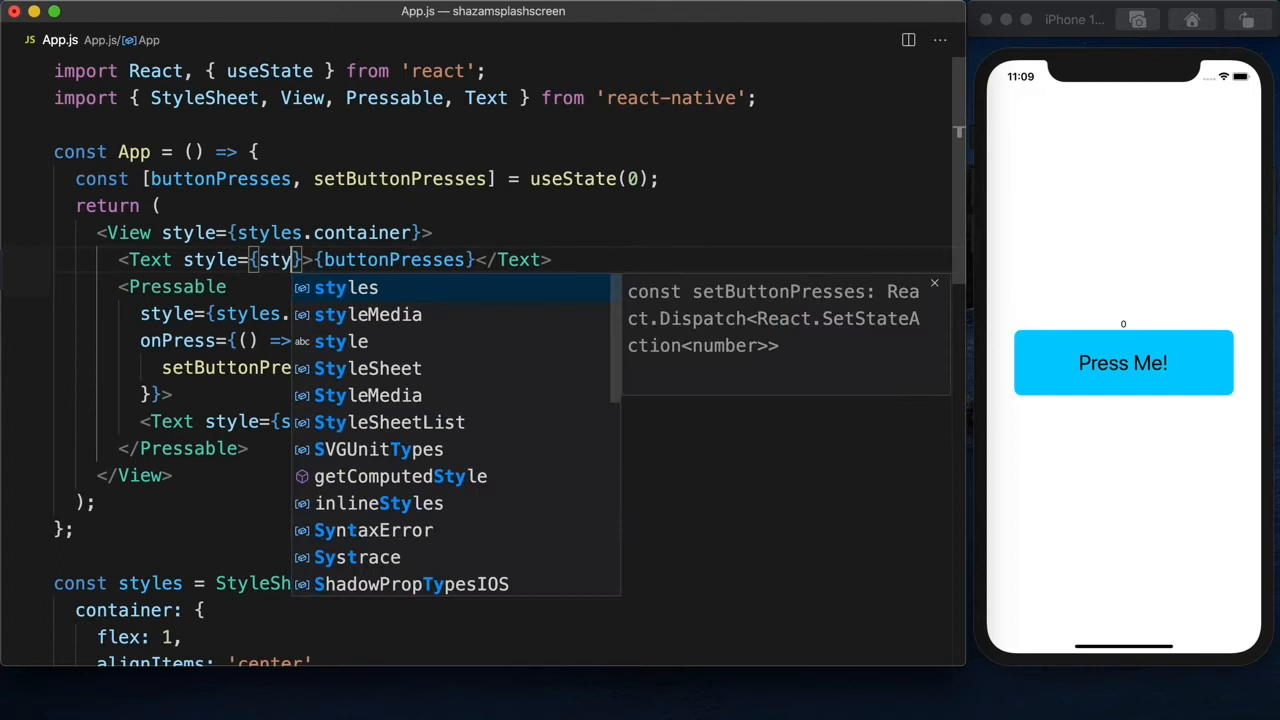
text(.text)
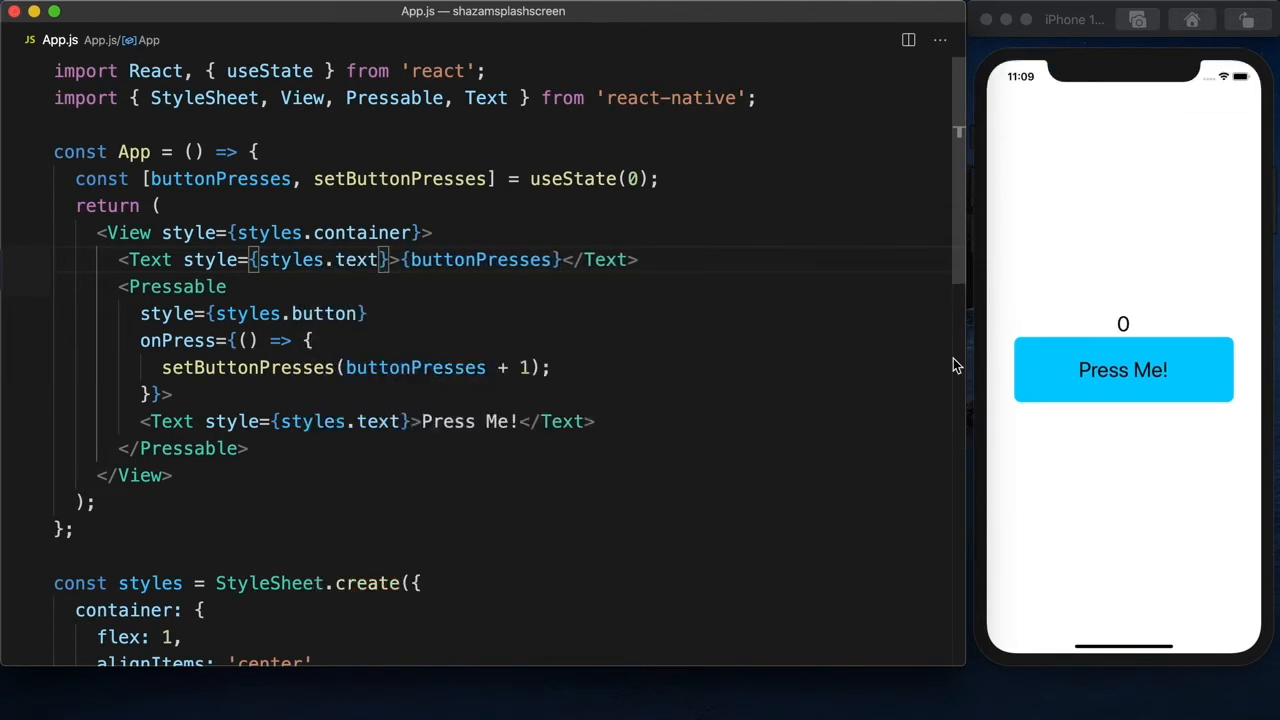
Tap the Press Me! button four times so the counter climbs to 4.
click(1122, 369)
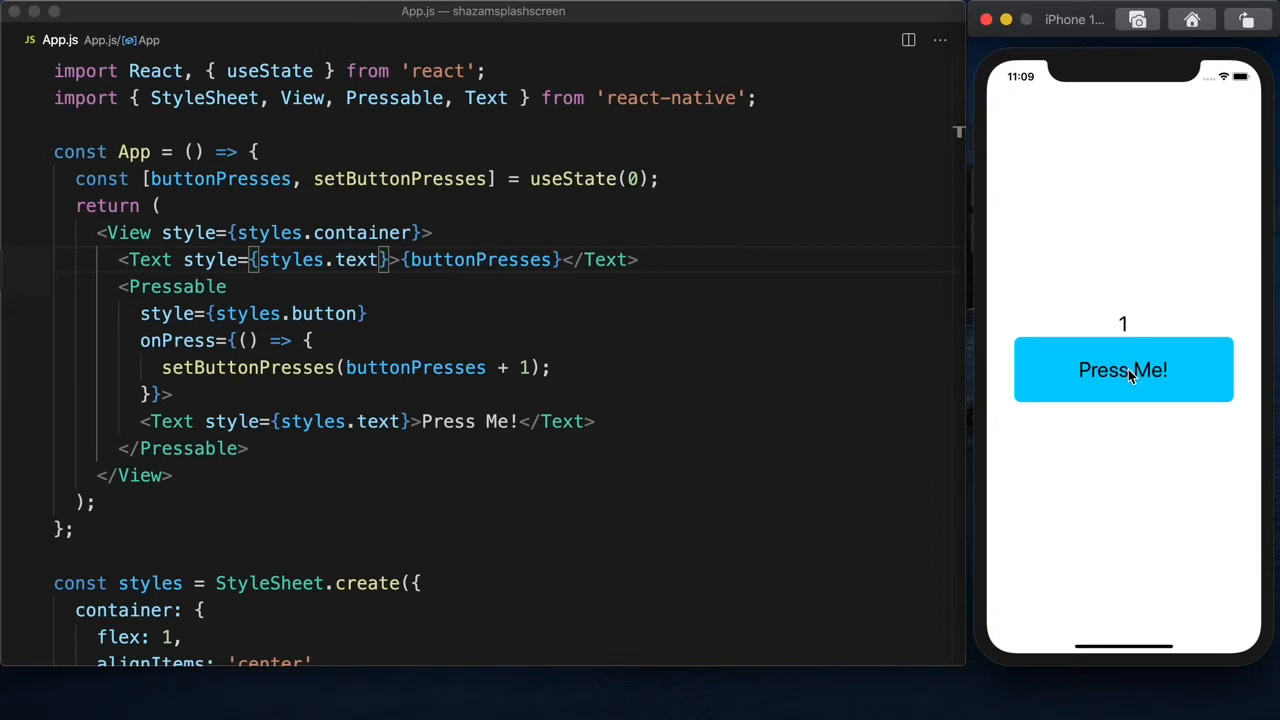
click(1123, 370)
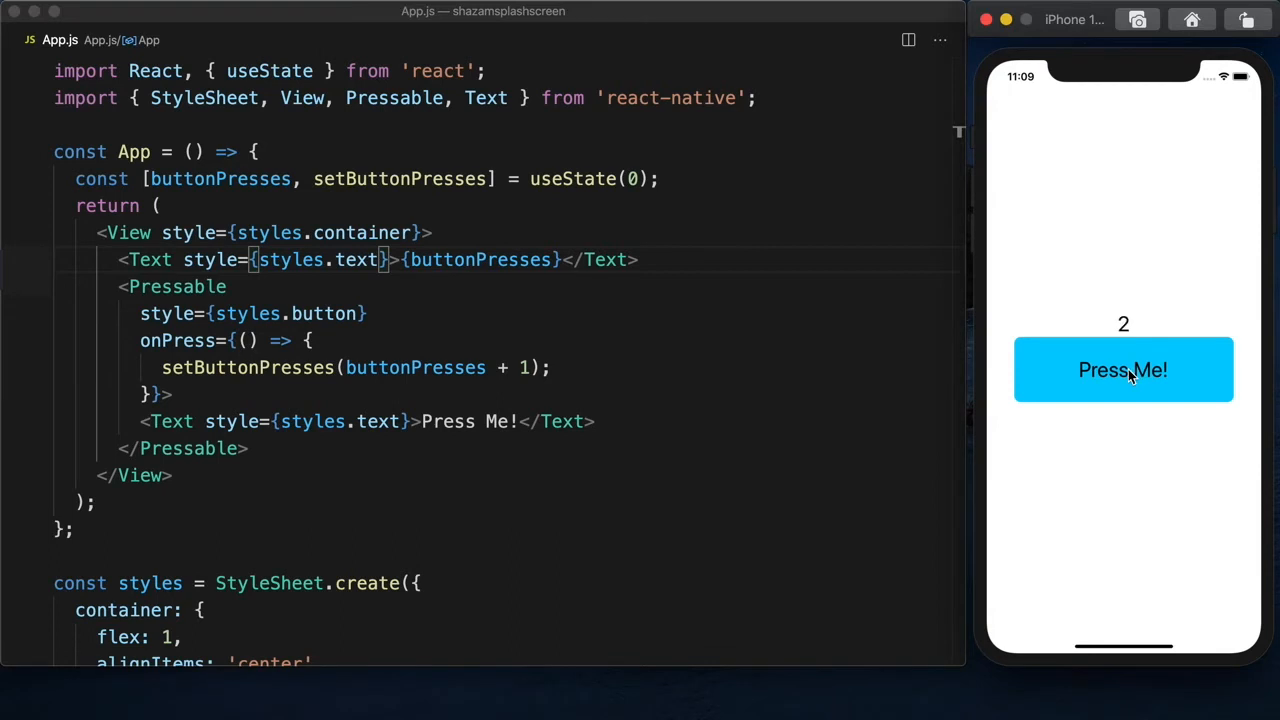
click(1123, 369)
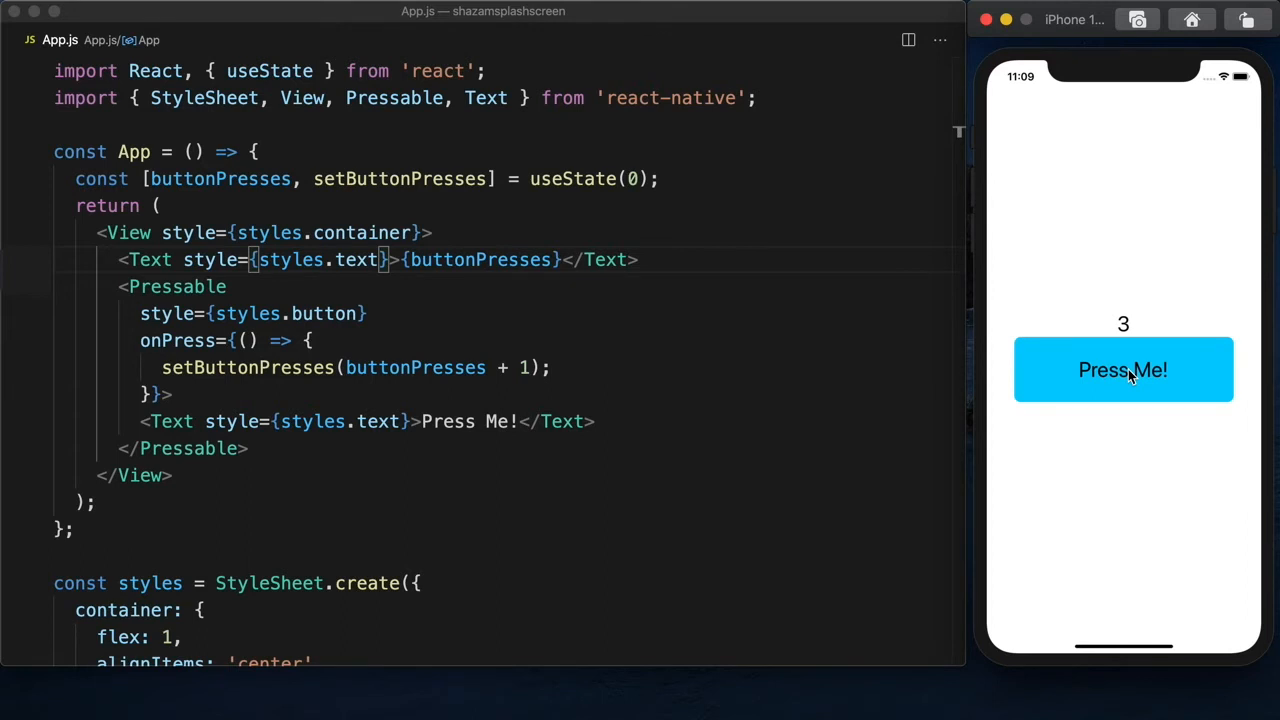
click(1123, 370)
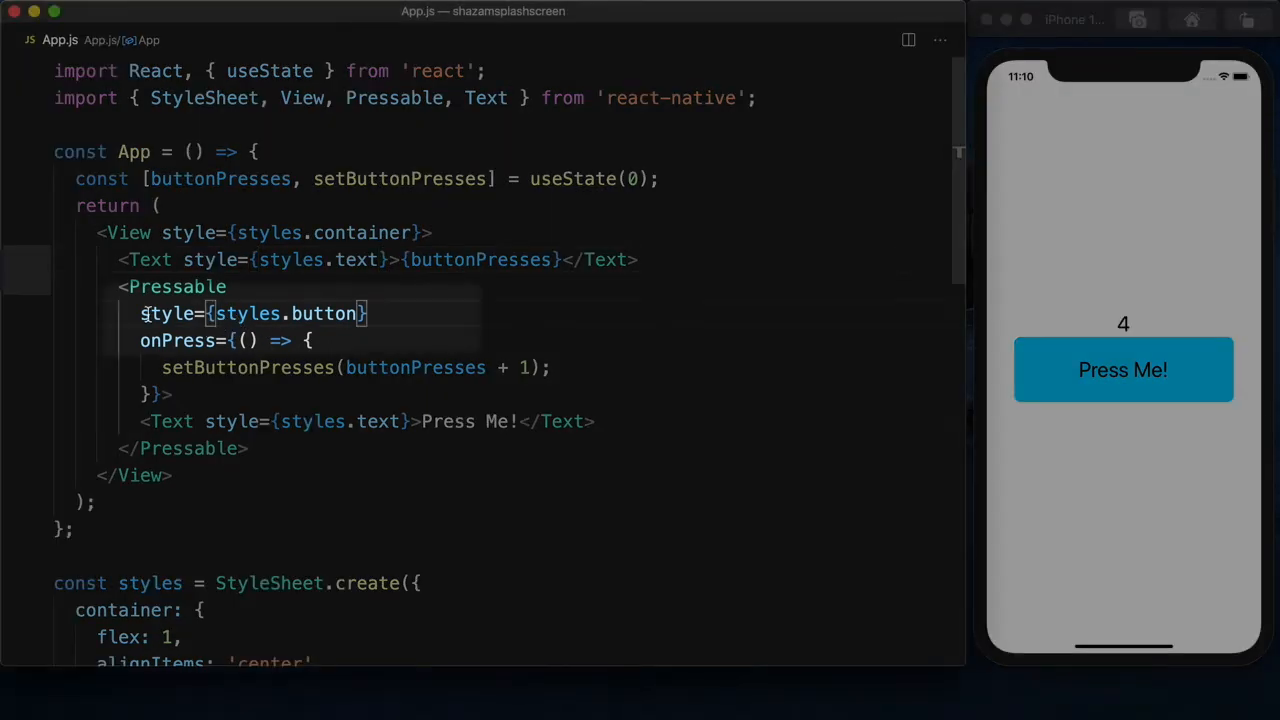
Make the Pressable style a ({ pressed }) function: '#DD1166' when pressed, else '#00CCFF', plus styles.button.
double_click(255, 313)
text(()
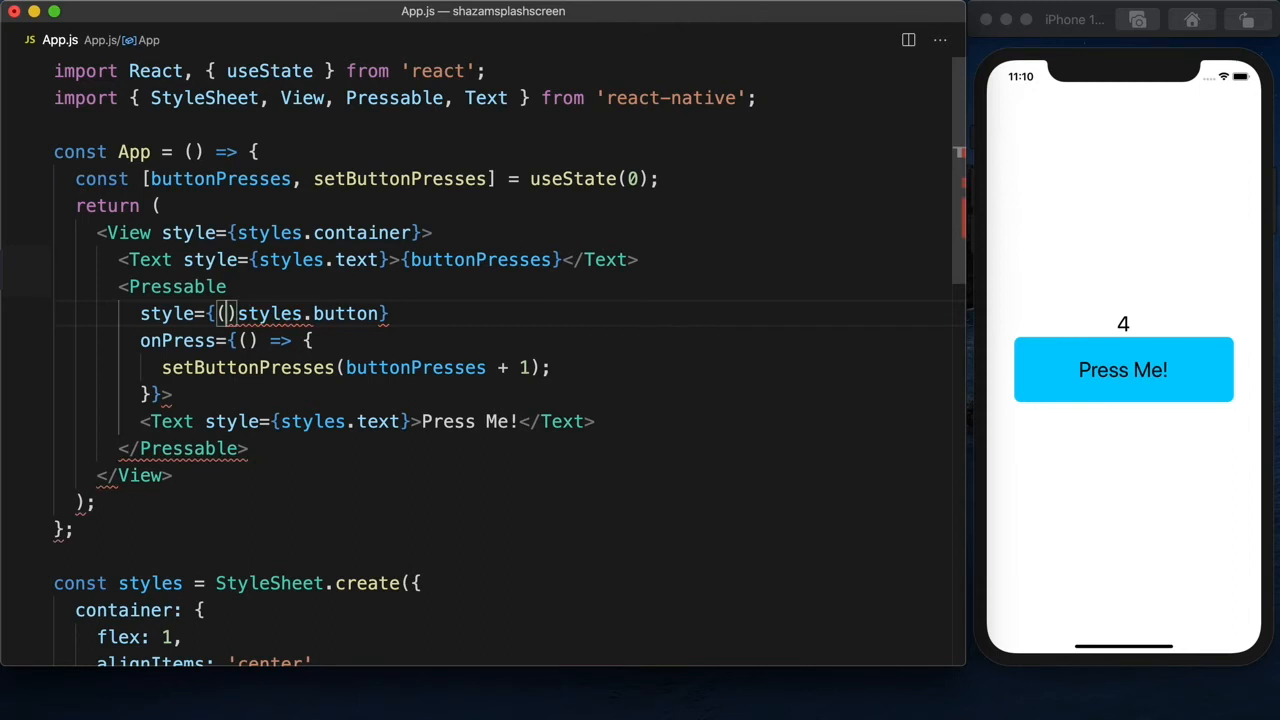
text({ pressed)
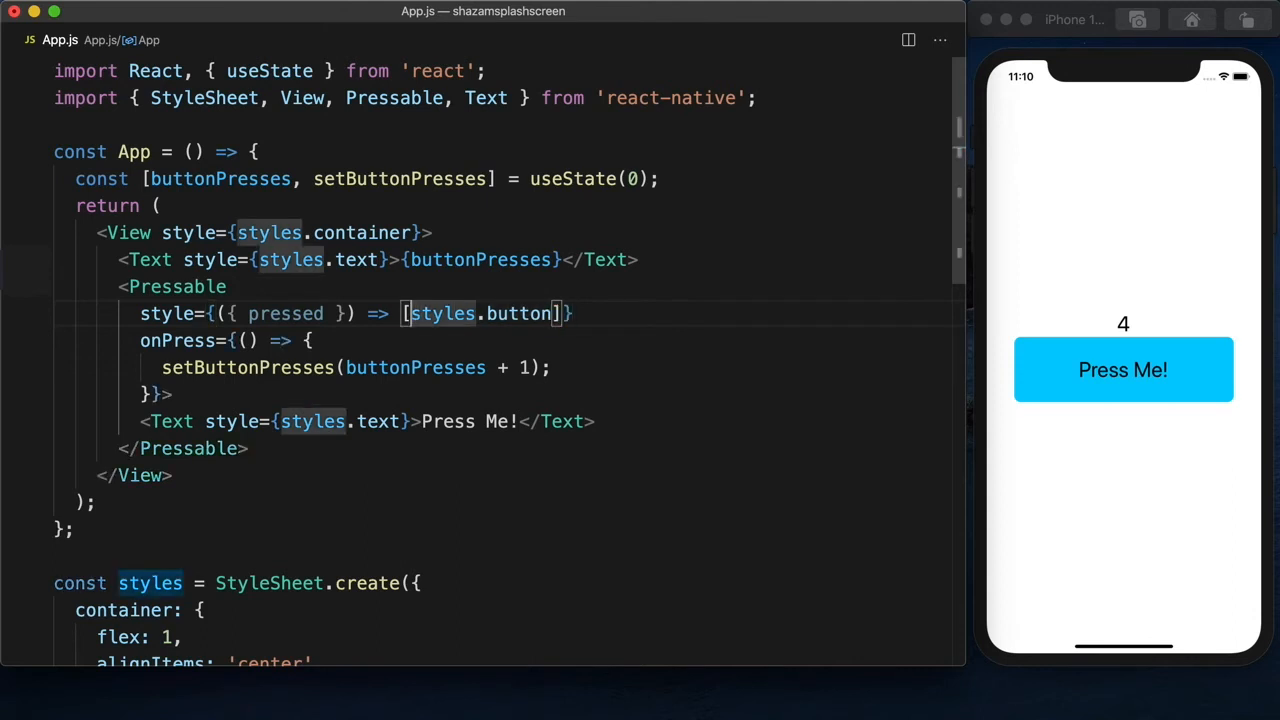
text(,)
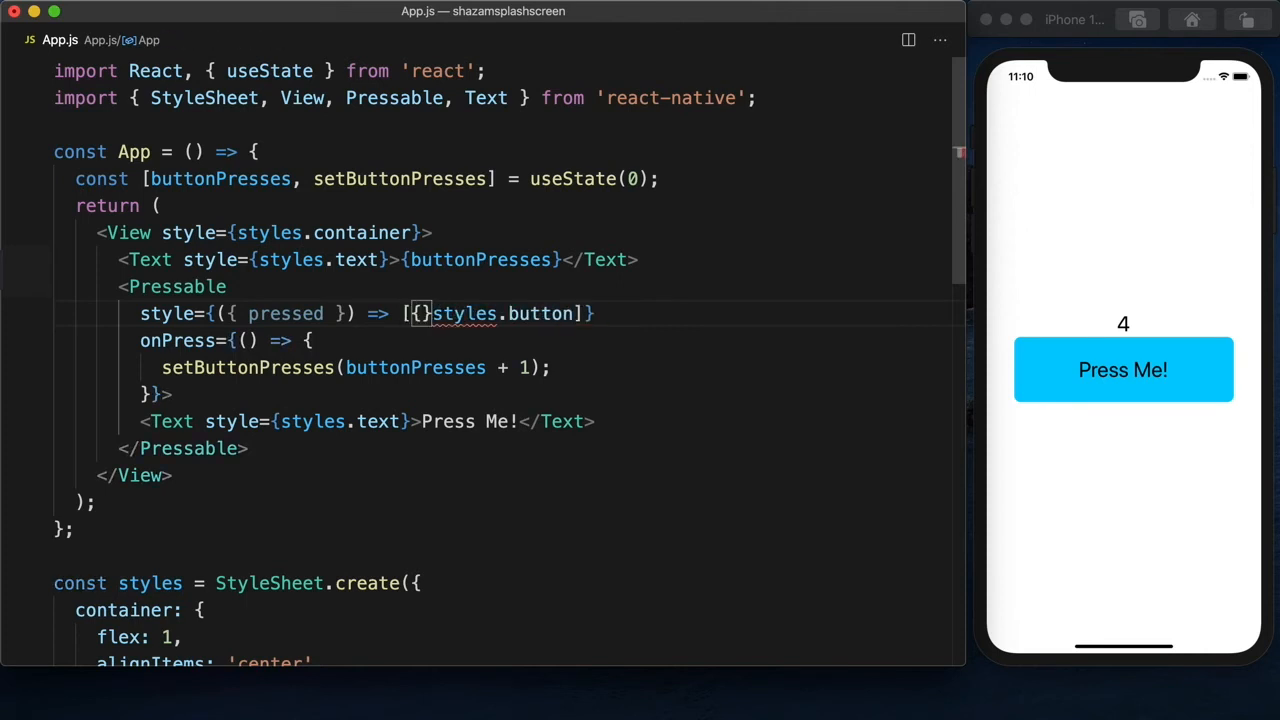
text(background)
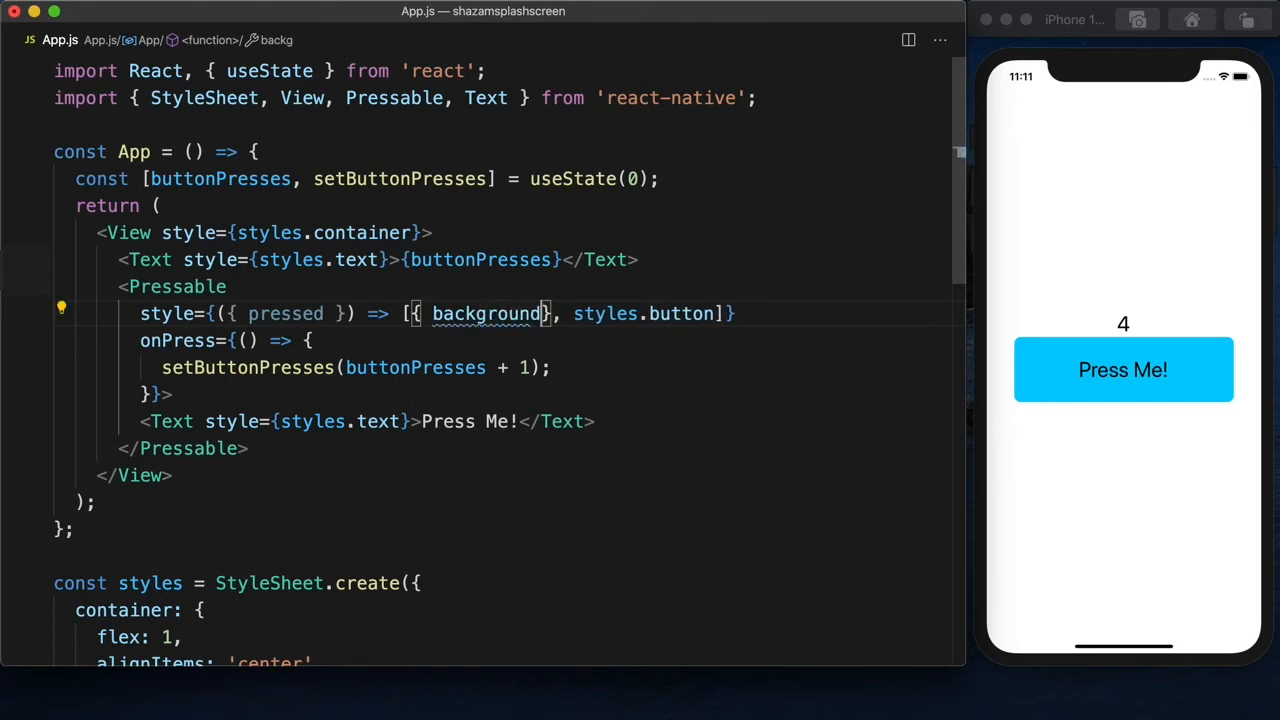
text(Color:)
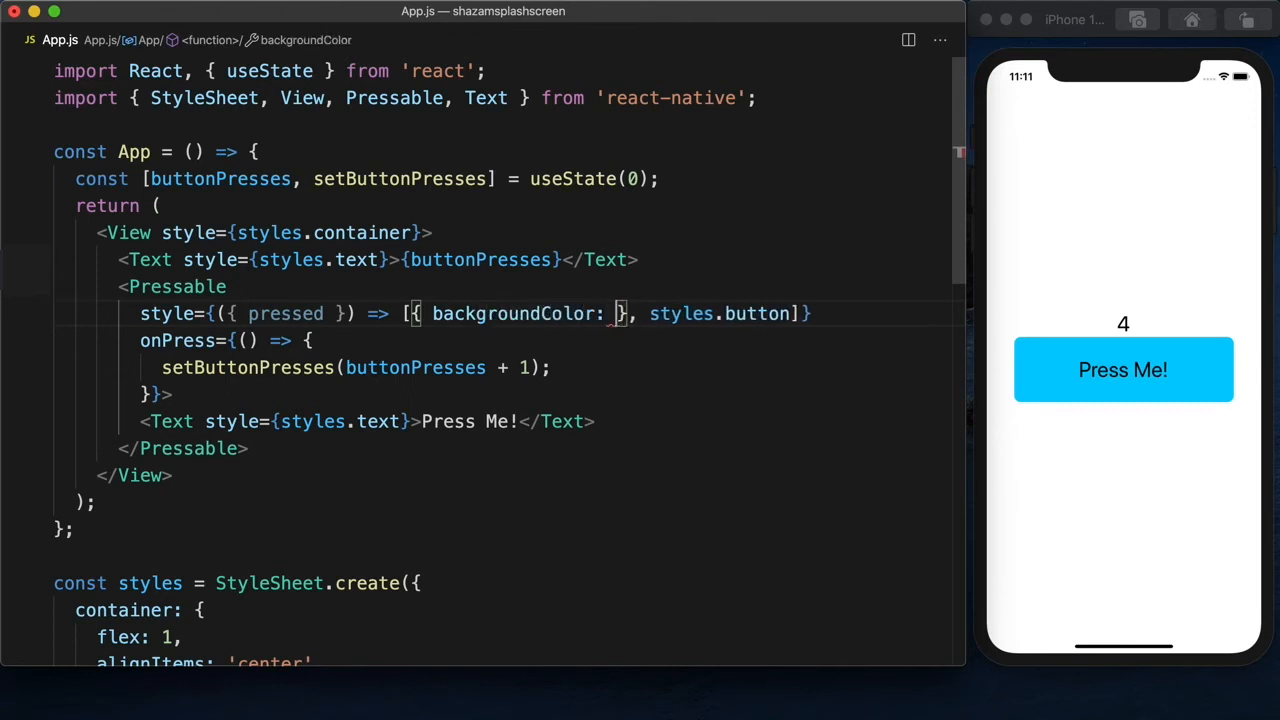
text(pressed)
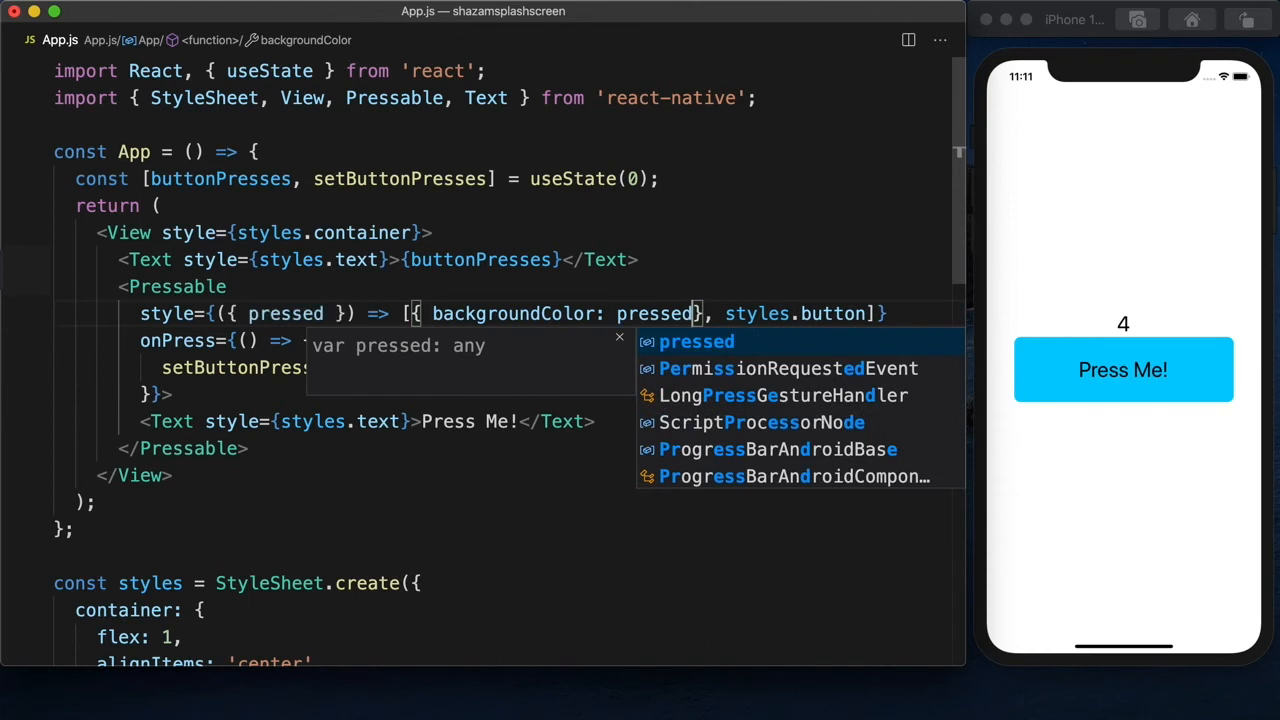
text(? ')
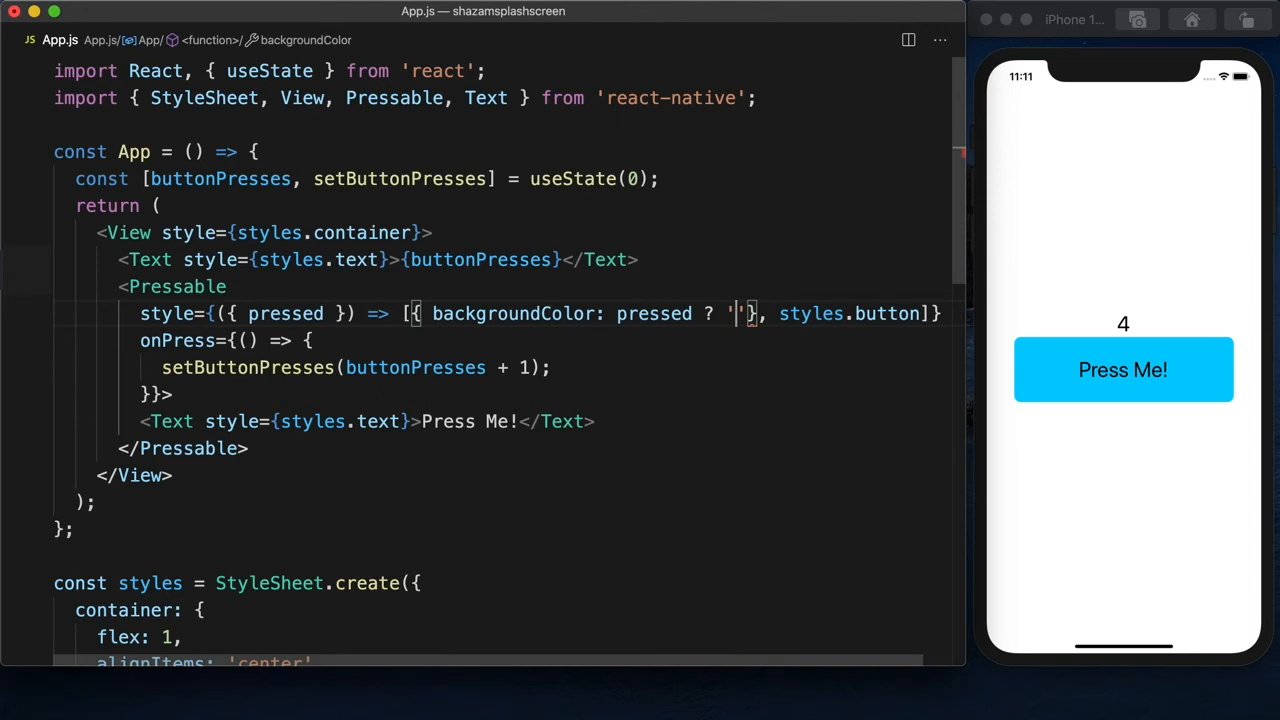
text(#DD1166' :)
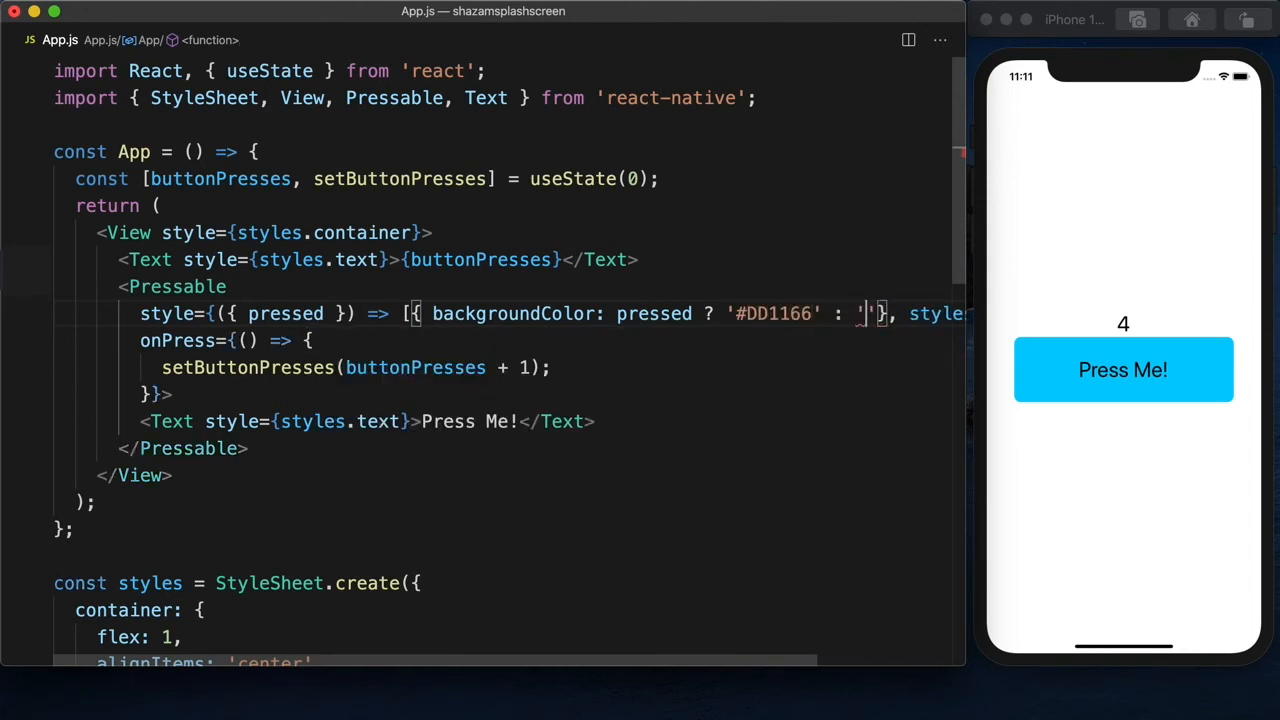
text(00CCFF)
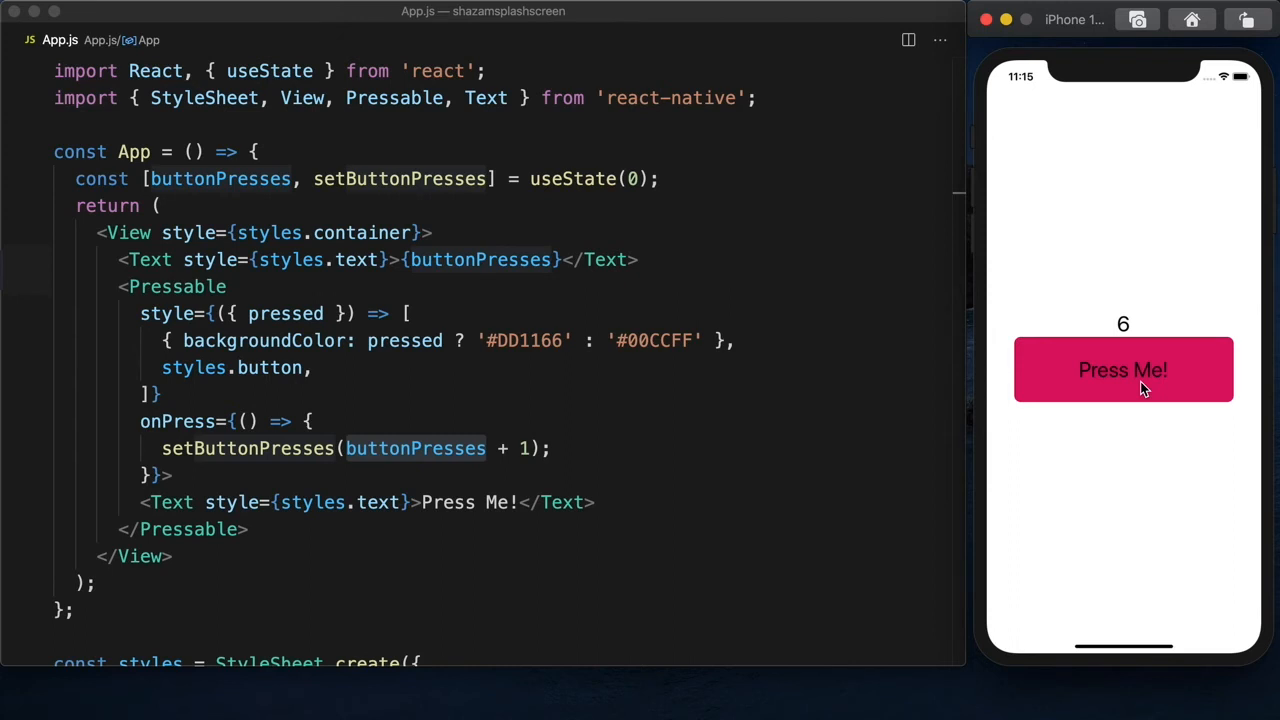
Hold Press Me! to see it turn pink, then release so the count reaches 7.
click(1123, 369)
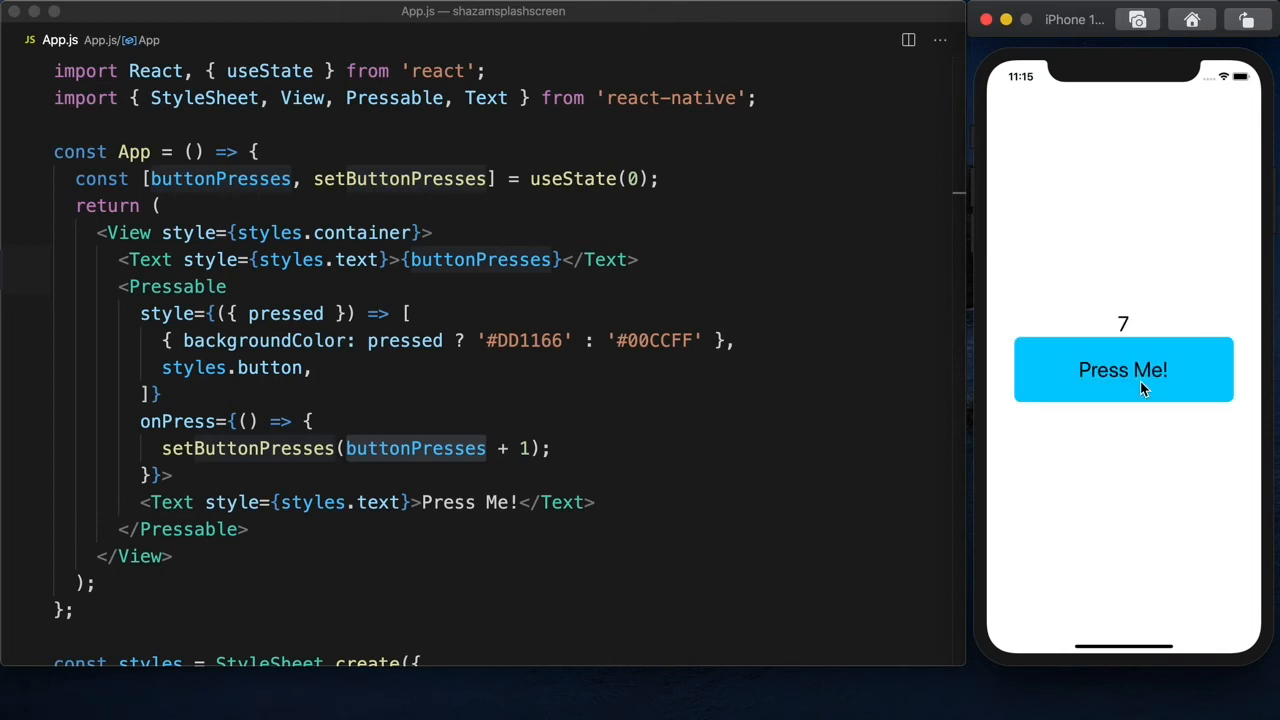
mouse_move(1137, 330)
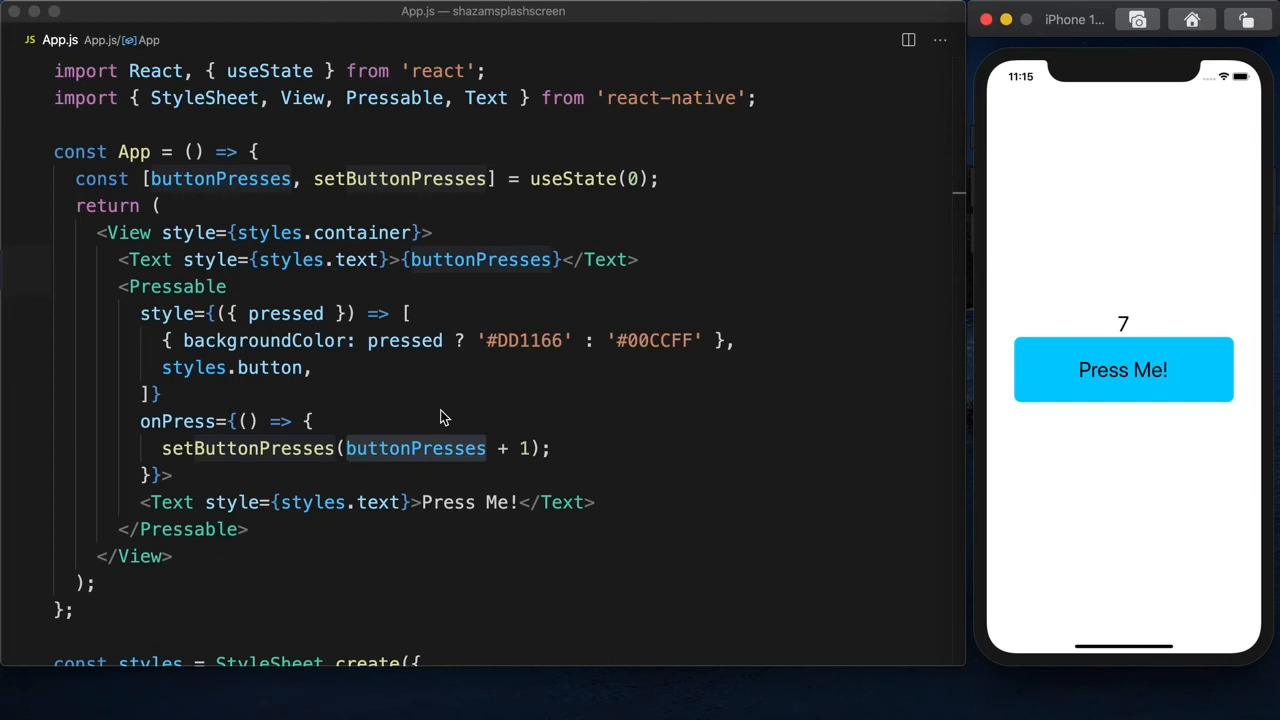
mouse_move(262, 493)
text( {})
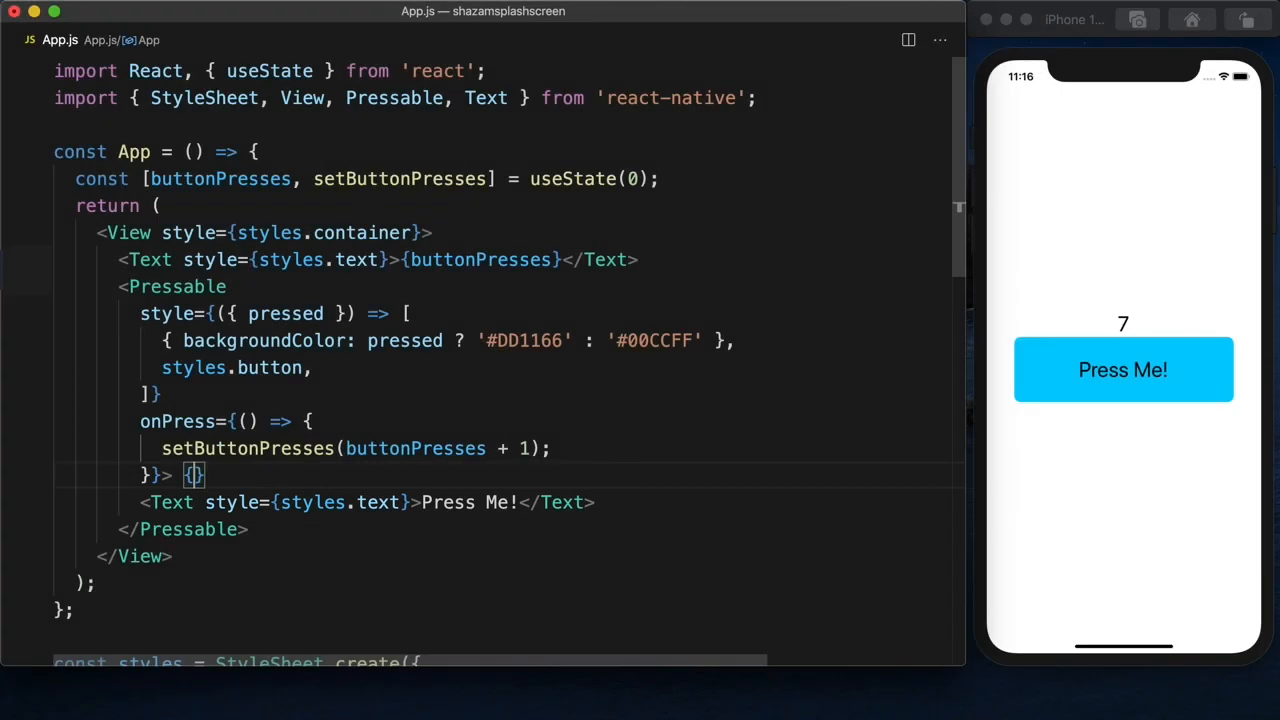
Turn the Pressable child into a ({ pressed }) render function showing 'Pressed!' or 'Press Me!'.
text(pressed)
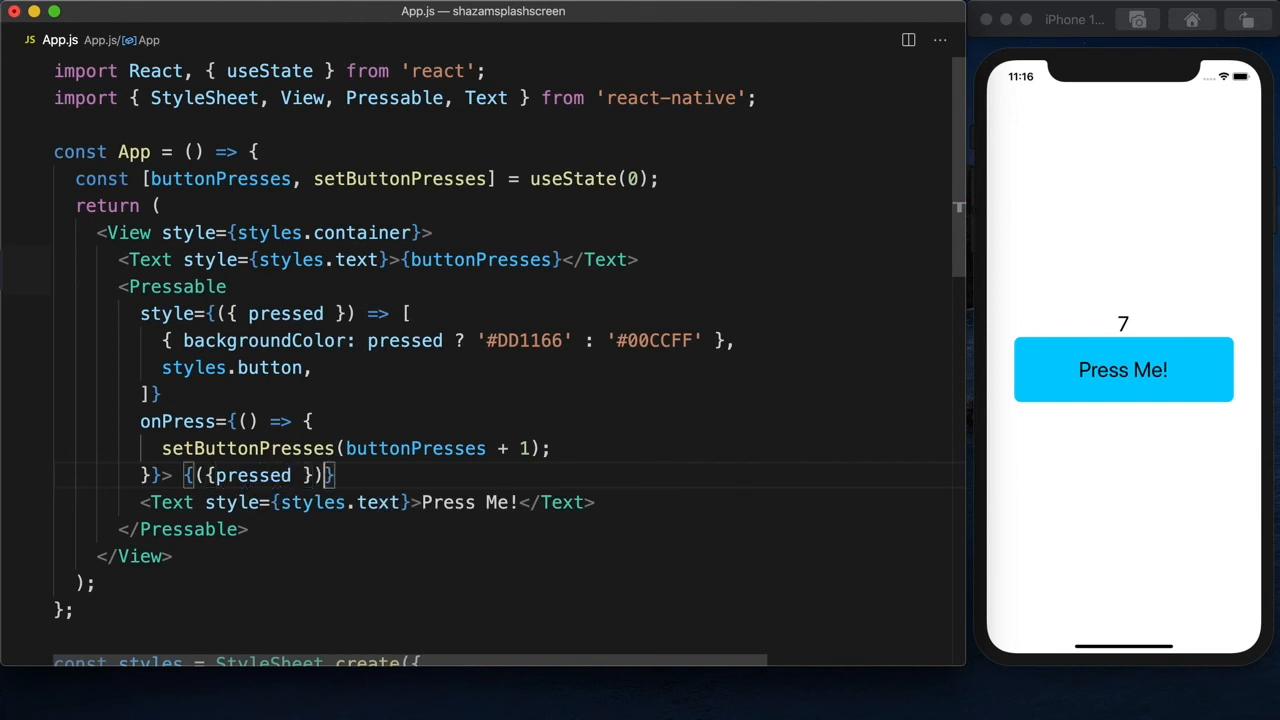
text(=)
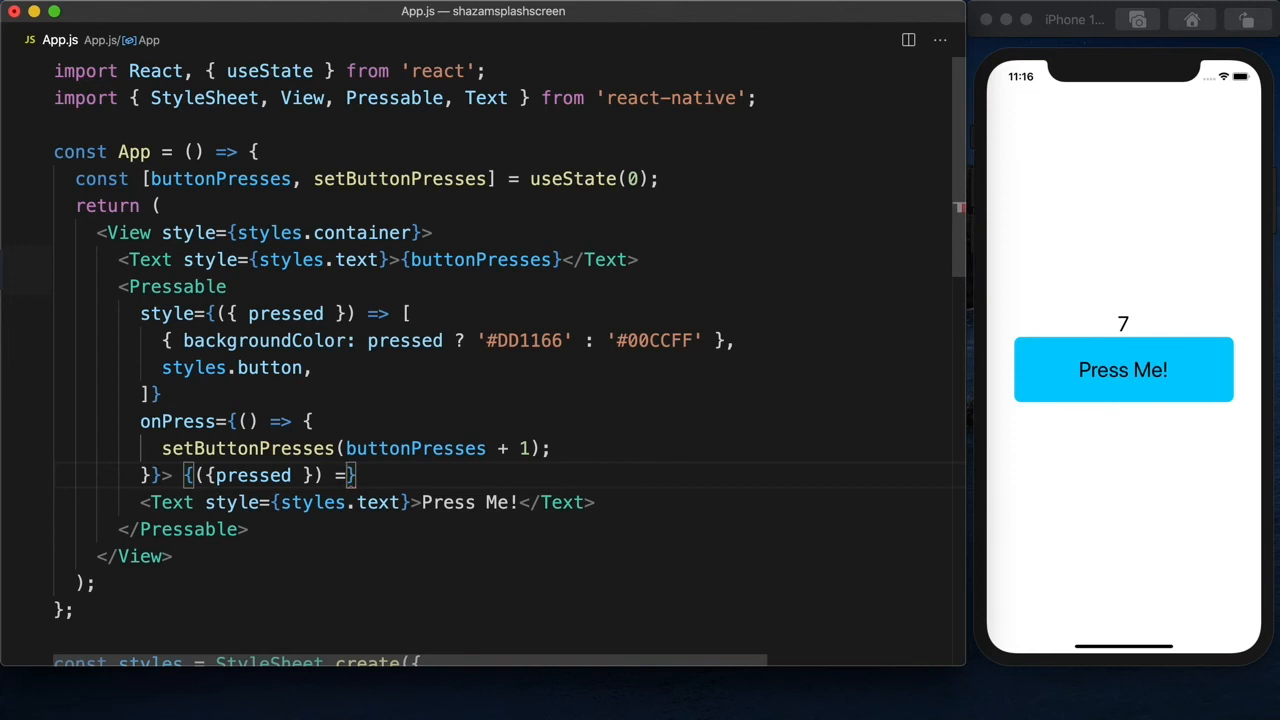
text(> <Text style={styles.text)
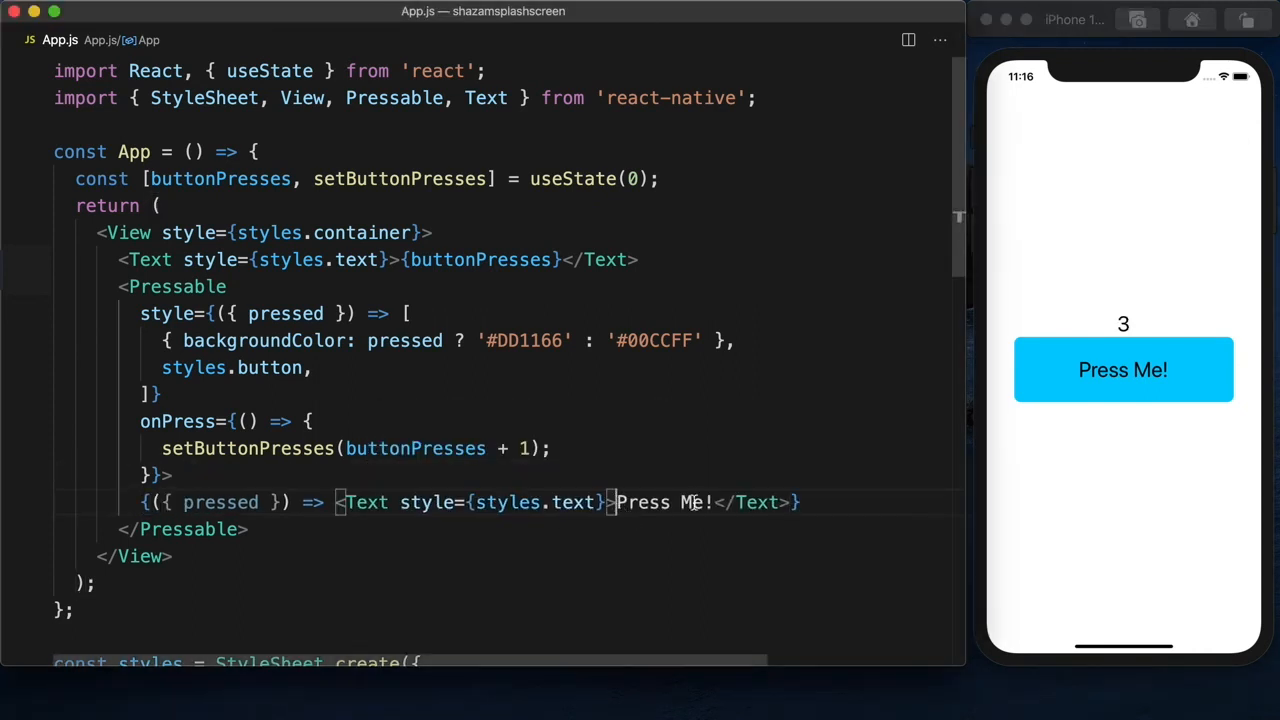
double_click(662, 502)
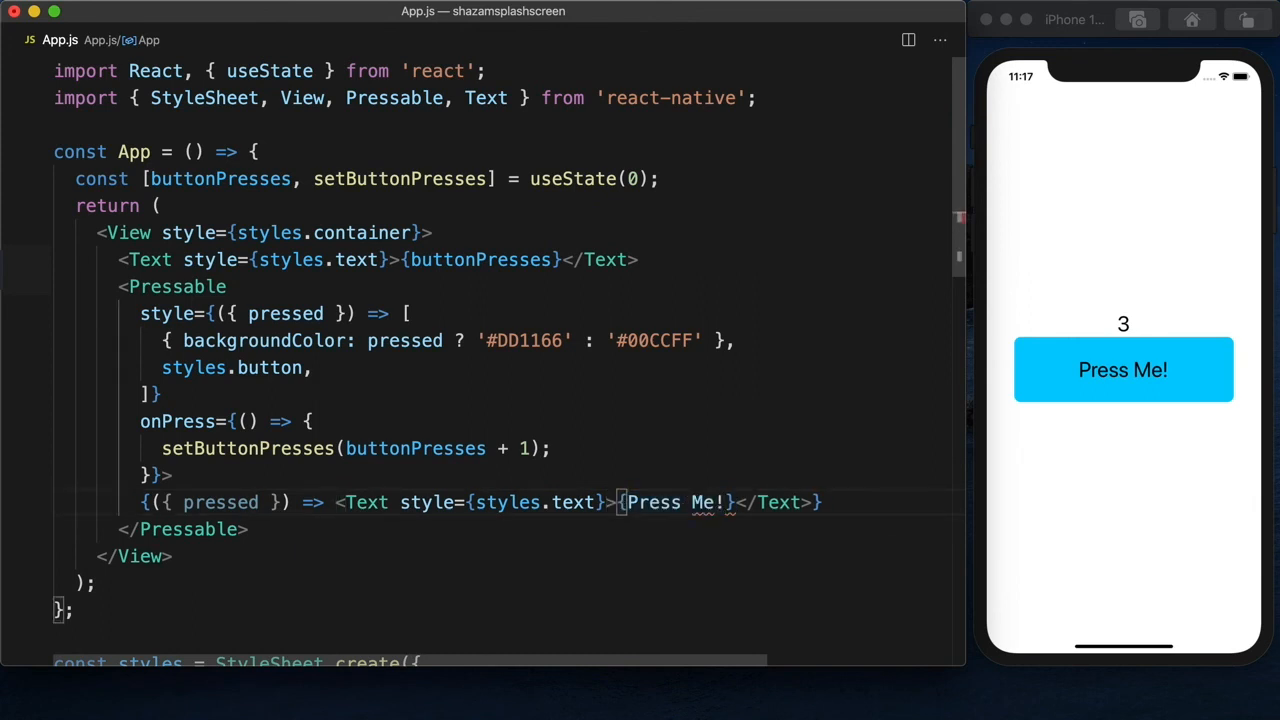
text(pressed ? 'Pre)
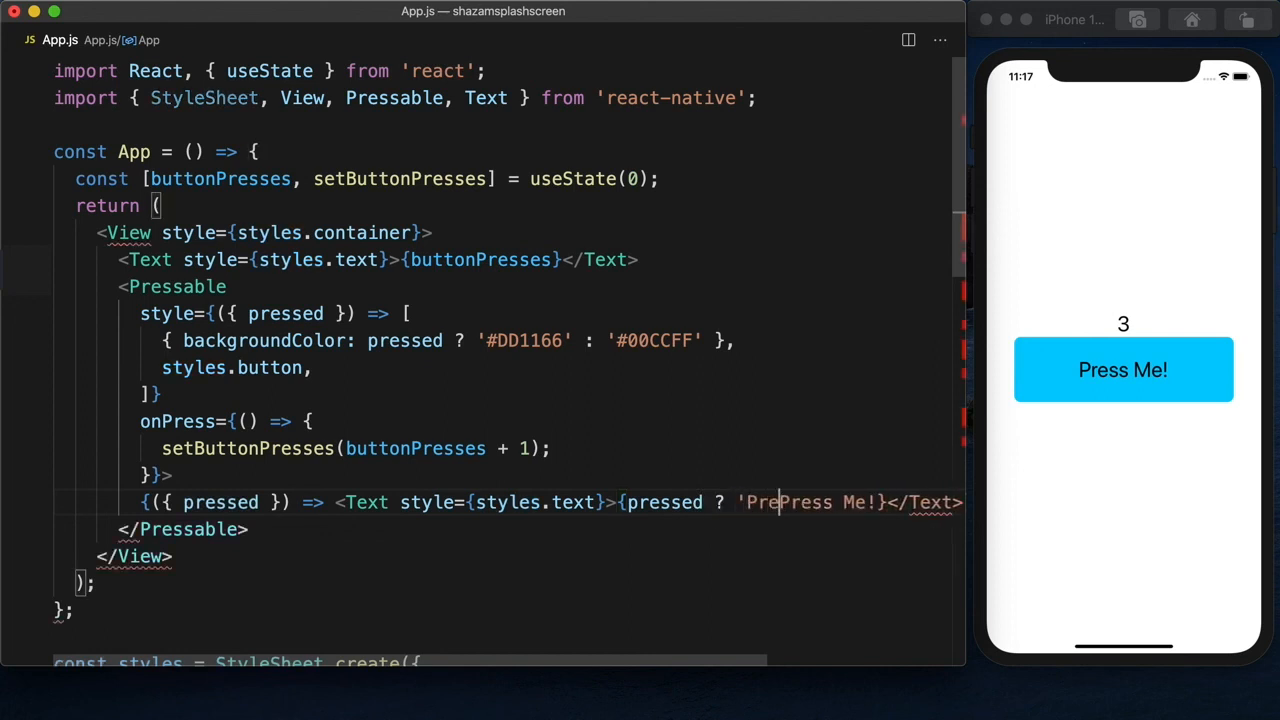
text(sed!' :)
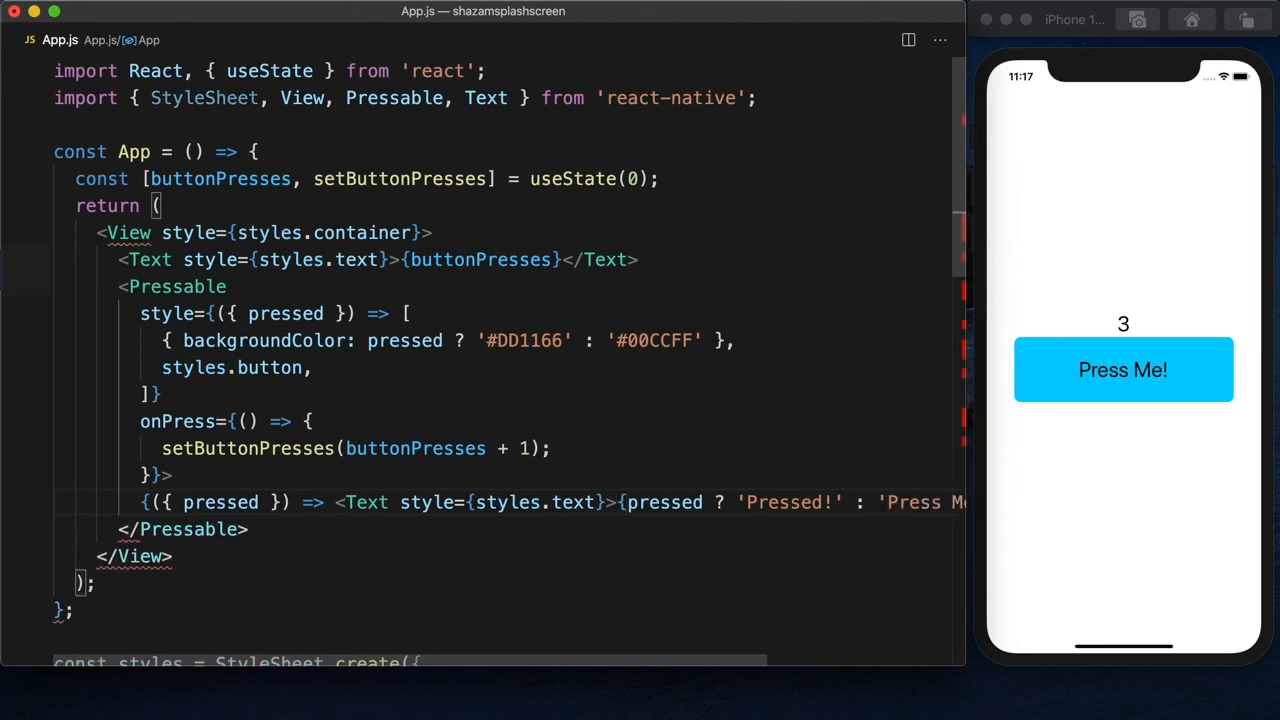
scroll(right, 3)
text(e!'}</Text>)
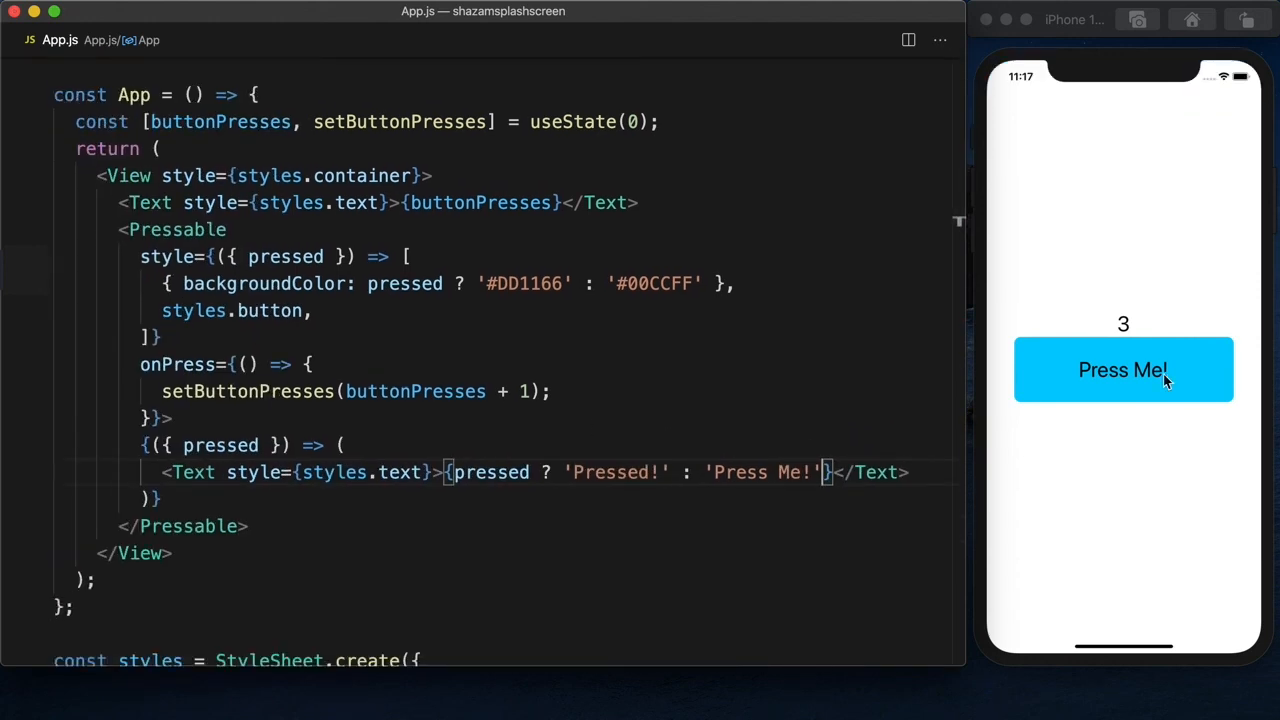
Hold the button to see pink 'Pressed!', then release to blue 'Press Me!' with count 4.
click(1123, 369)
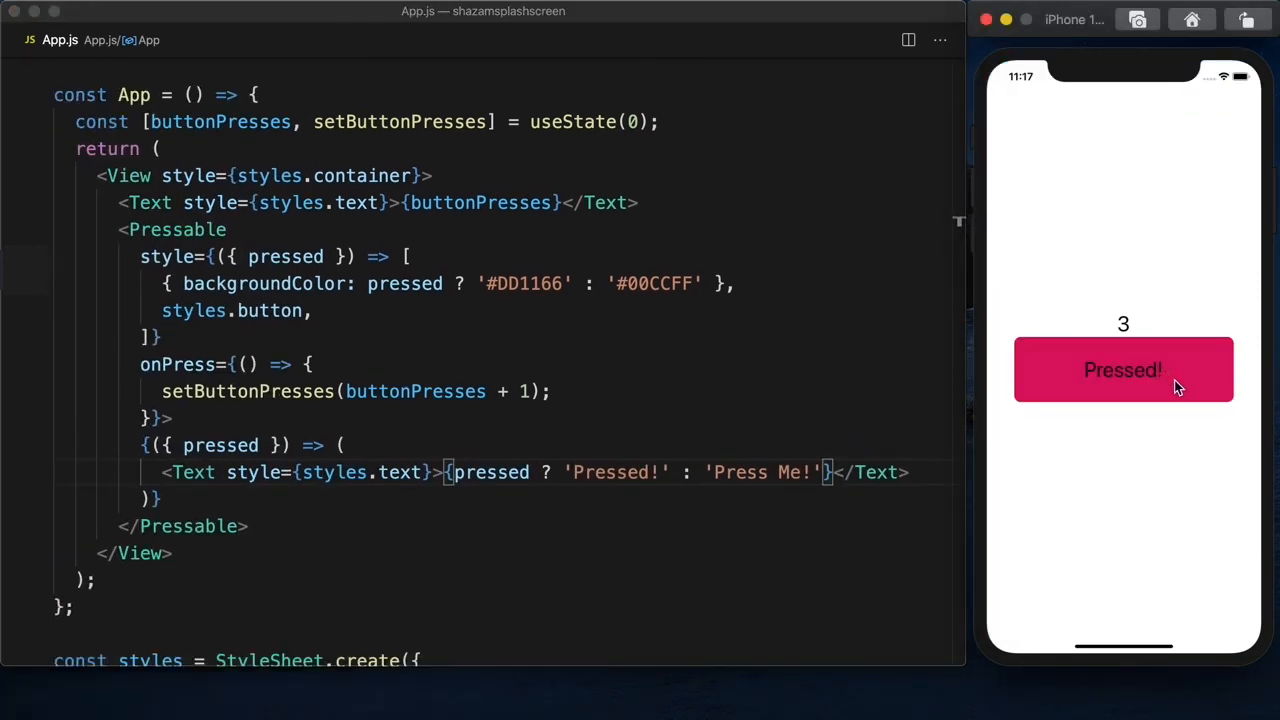
click(1123, 369)
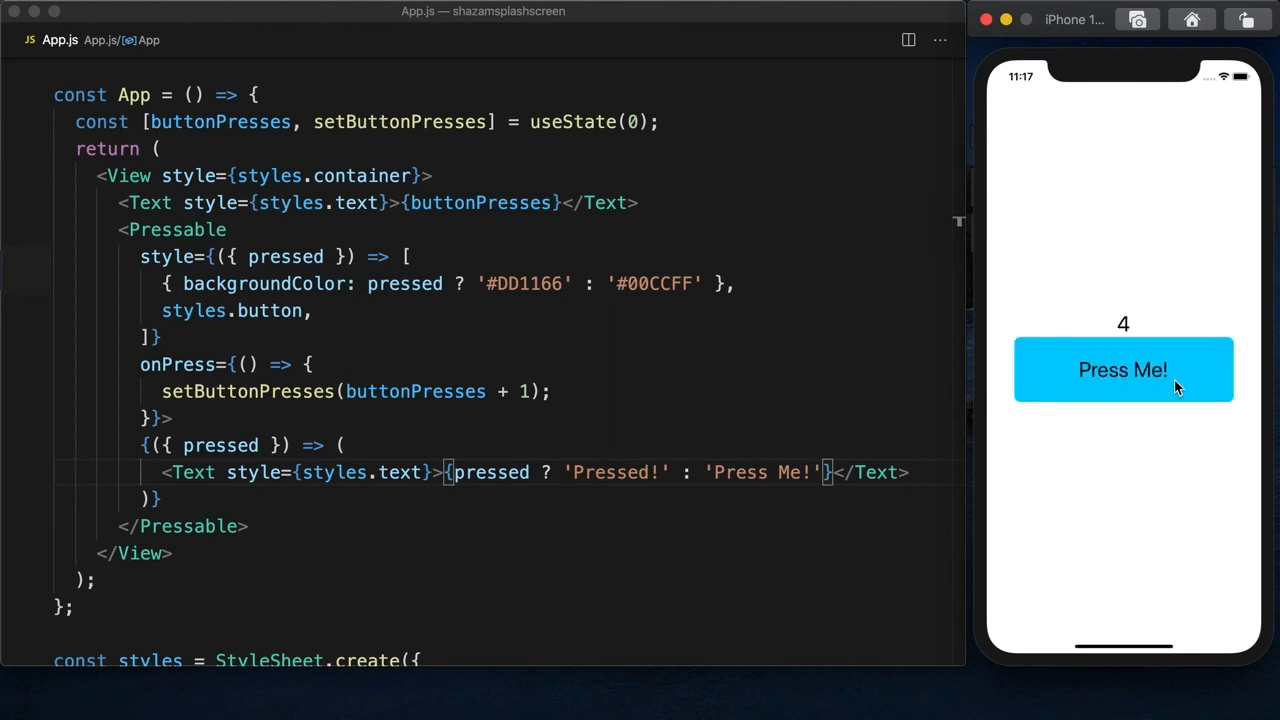
mouse_move(1196, 368)
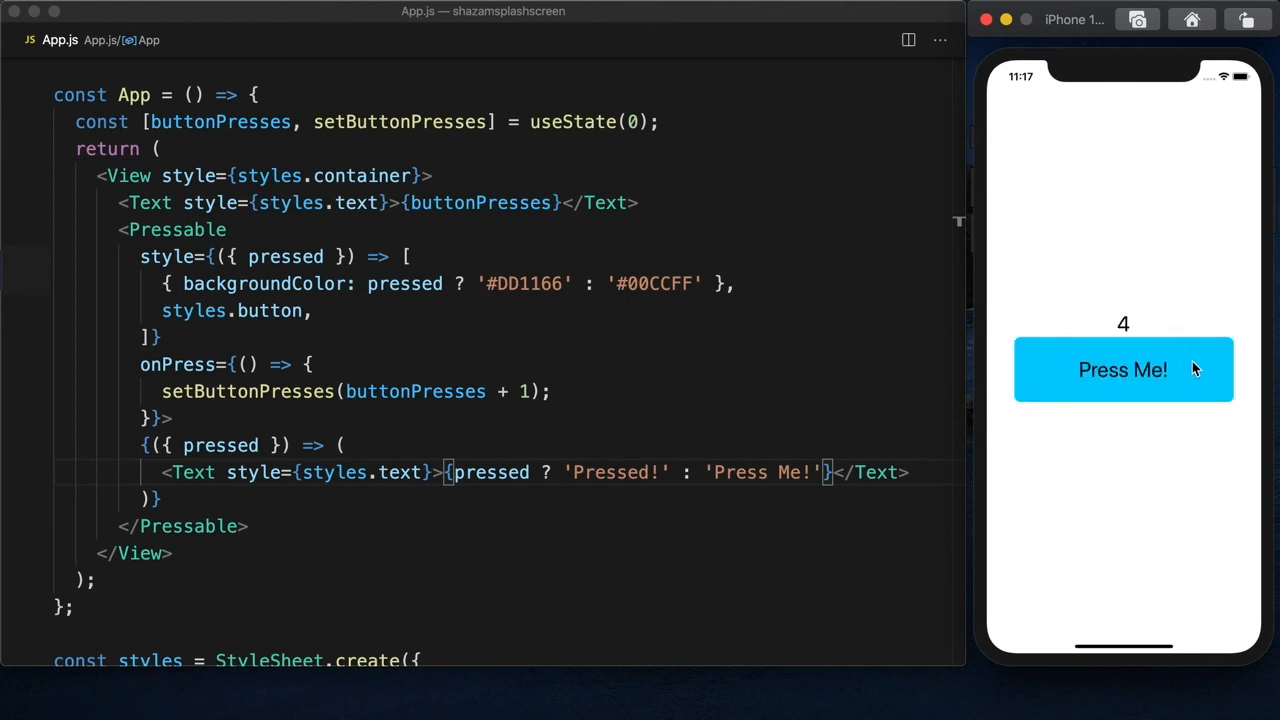